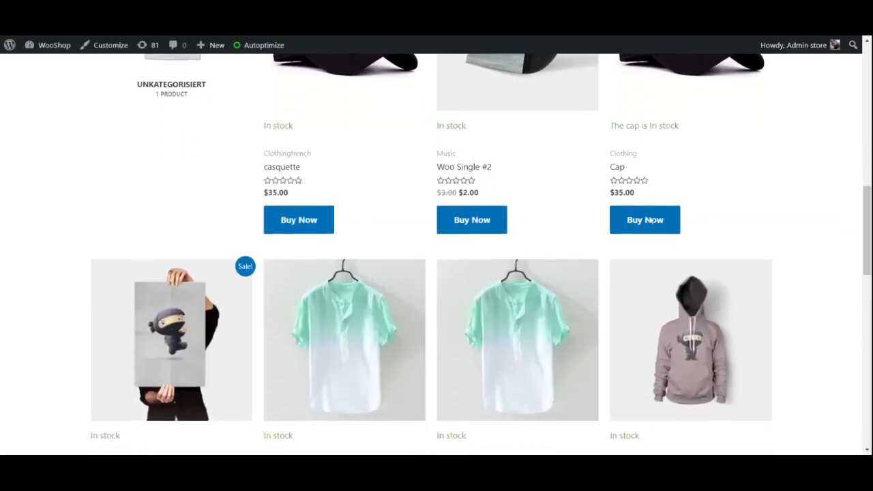
# Scroll the shop page to review product listings that still show prices
pyautogui.scroll(-3)
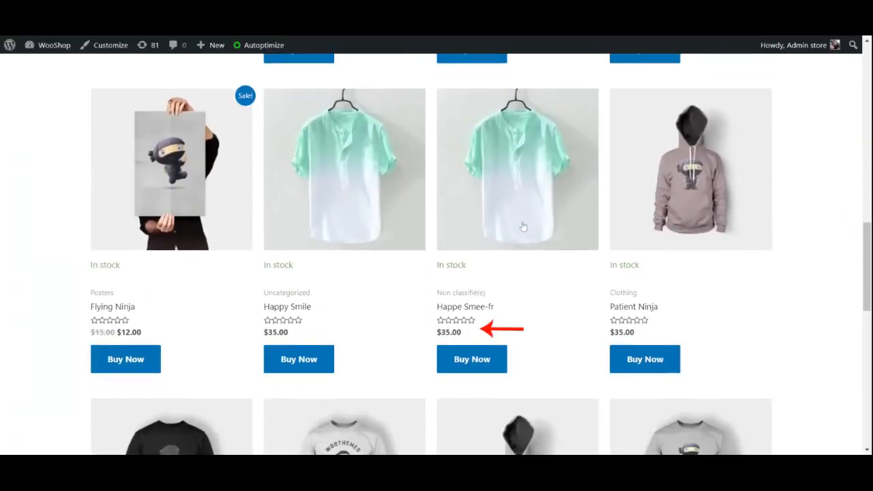
pyautogui.moveTo(491, 240)
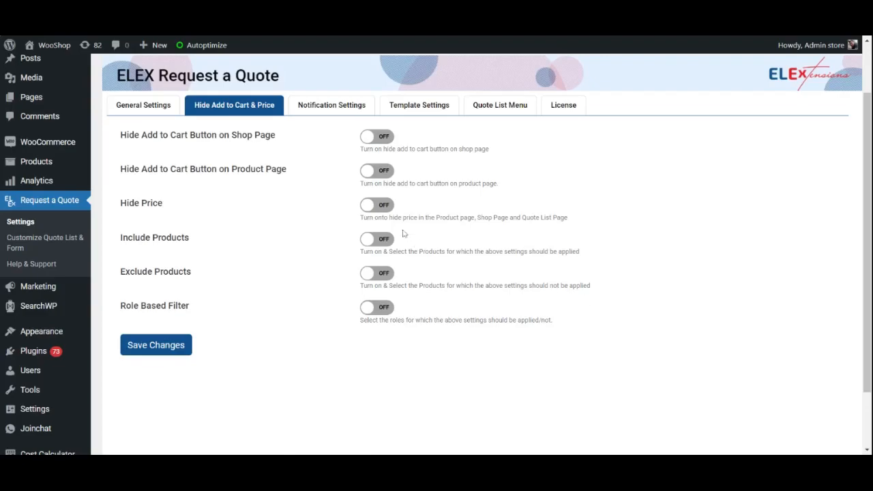
# Turn Hide Price on in the Hide Add to Cart & Price settings and save the changes
pyautogui.click(376, 205)
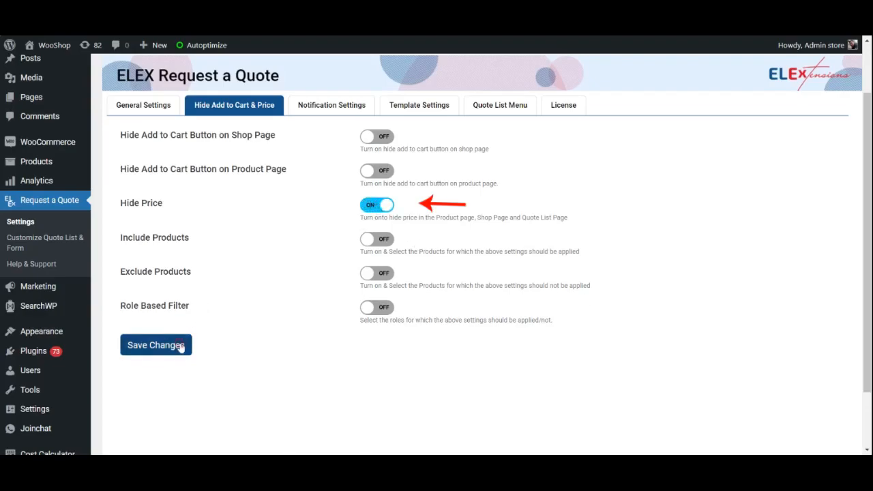
pyautogui.click(155, 343)
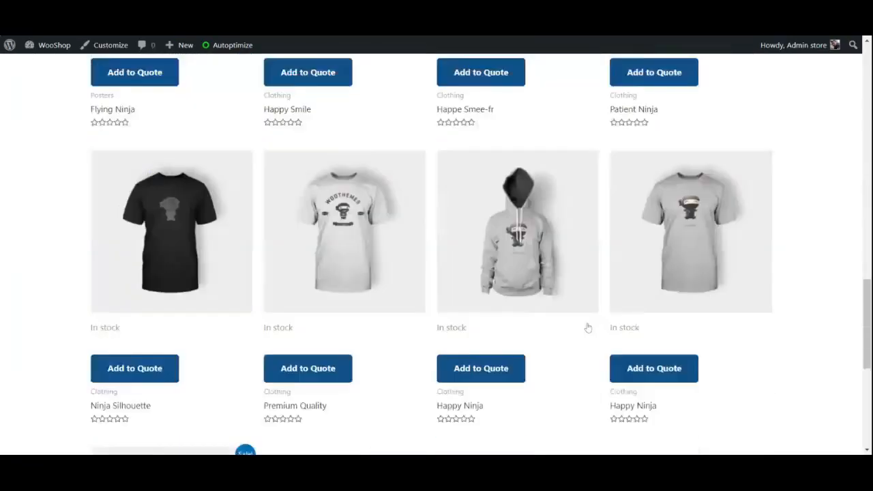
# Check the shop, add the Happe Smee-fr shirt to the quote list and review its product page without prices
pyautogui.scroll(-3)
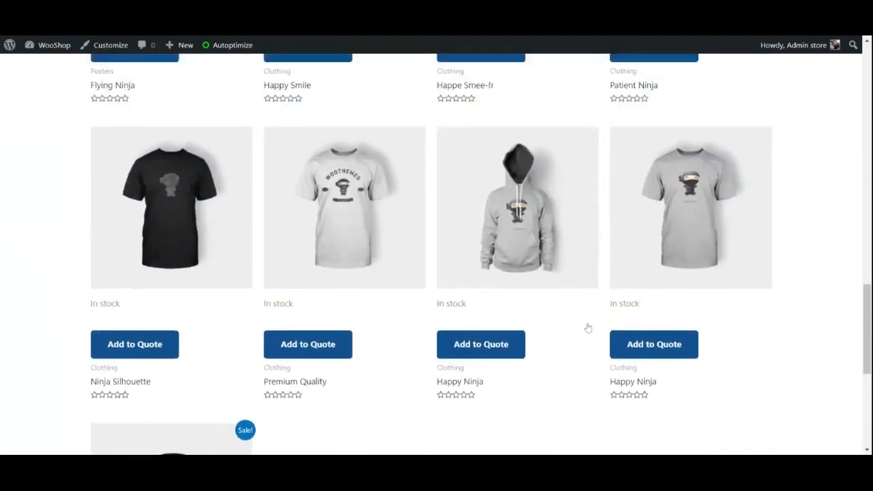
pyautogui.scroll(-3)
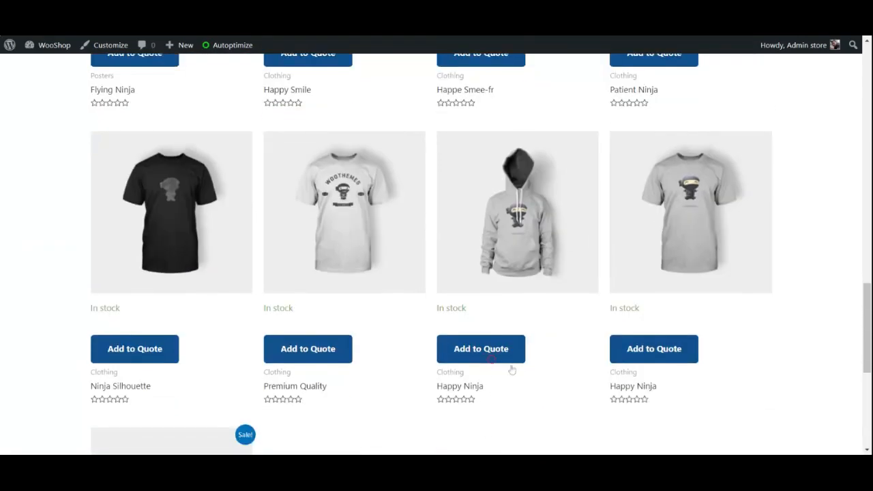
pyautogui.click(480, 350)
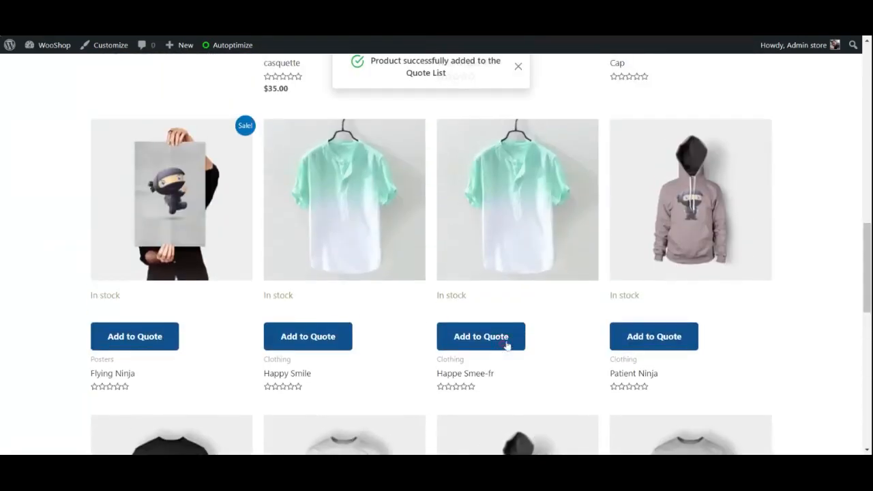
pyautogui.click(480, 336)
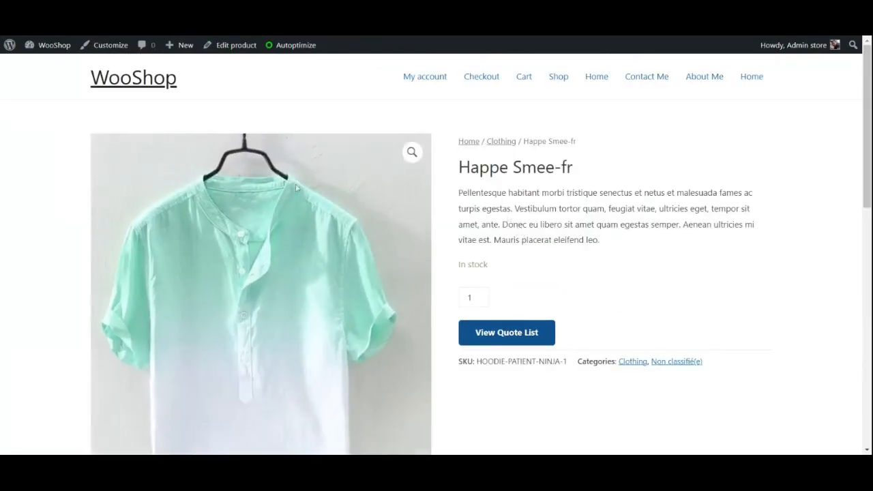
pyautogui.scroll(-3)
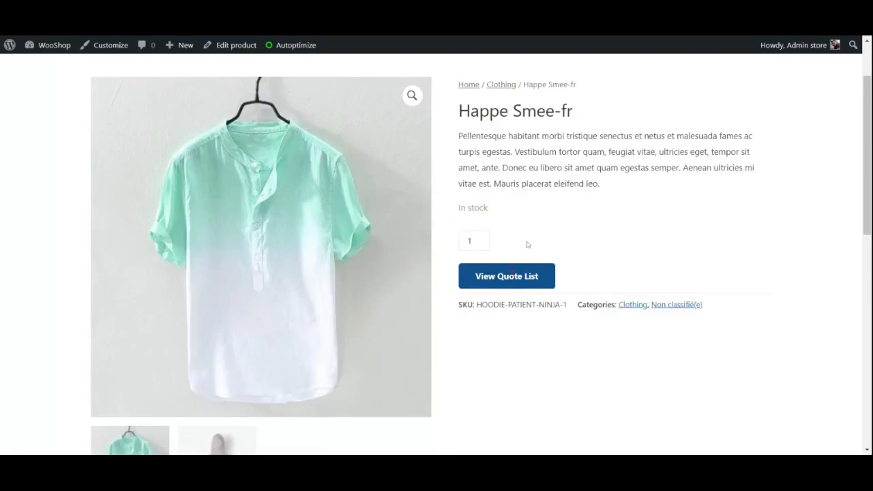
pyautogui.click(506, 275)
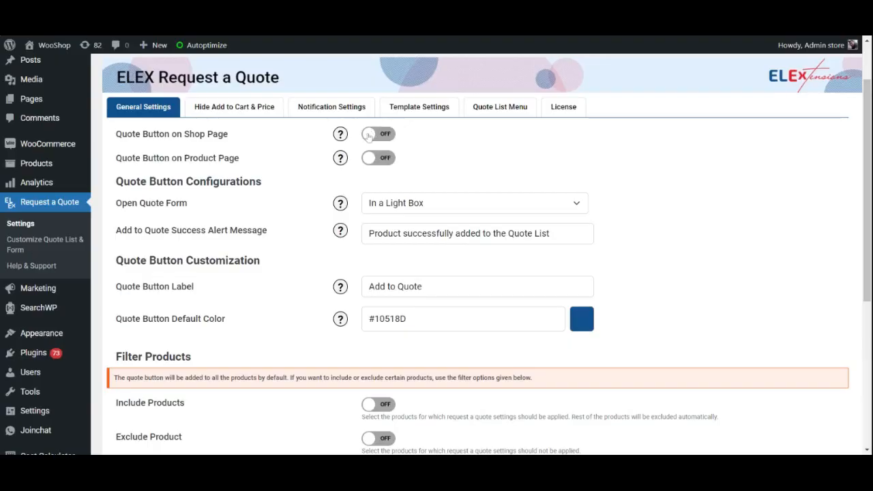
# Enable the quote button on shop and product pages and save the settings
pyautogui.click(379, 134)
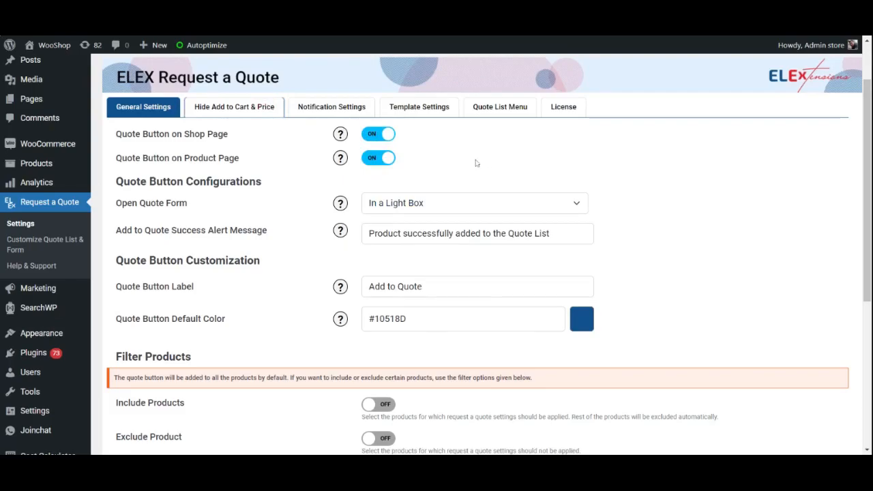
pyautogui.click(234, 107)
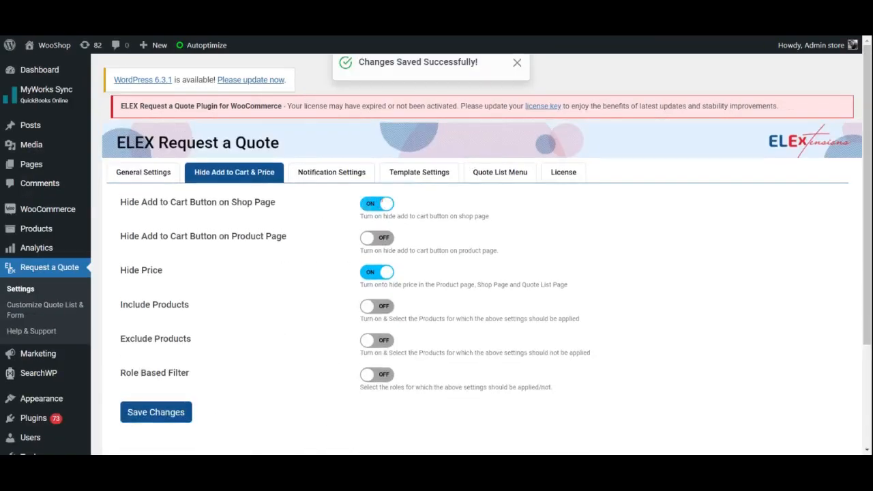
pyautogui.click(376, 238)
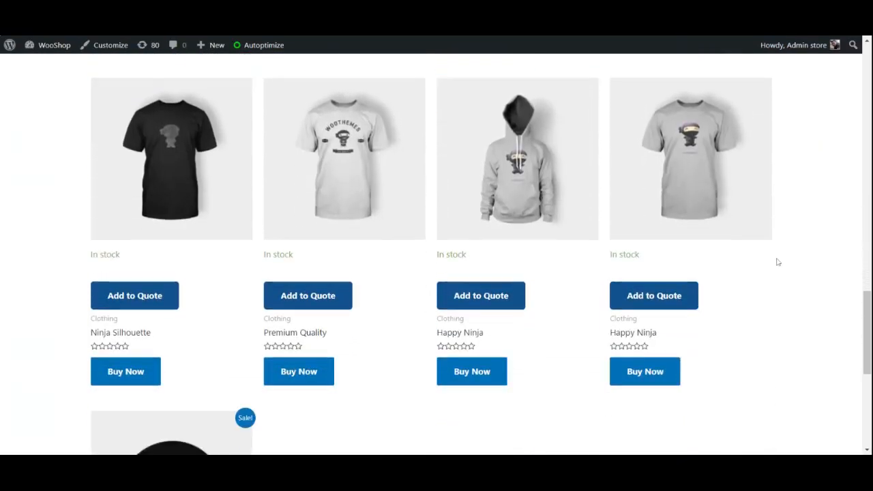
# Review the shop listings now showing Add to Quote buttons with prices
pyautogui.scroll(-3)
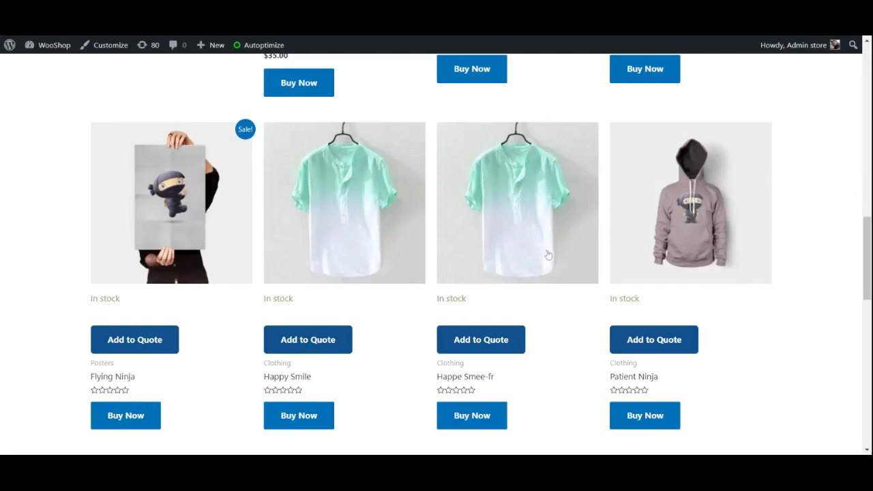
pyautogui.moveTo(553, 257)
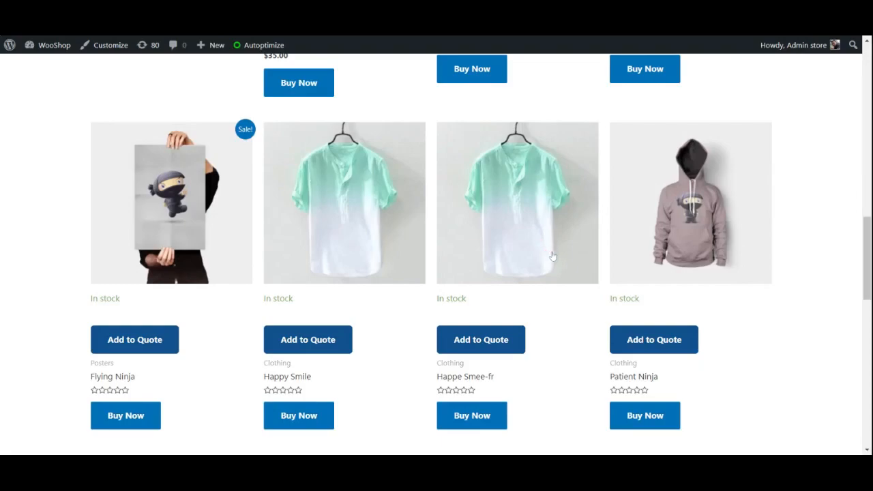
pyautogui.click(517, 202)
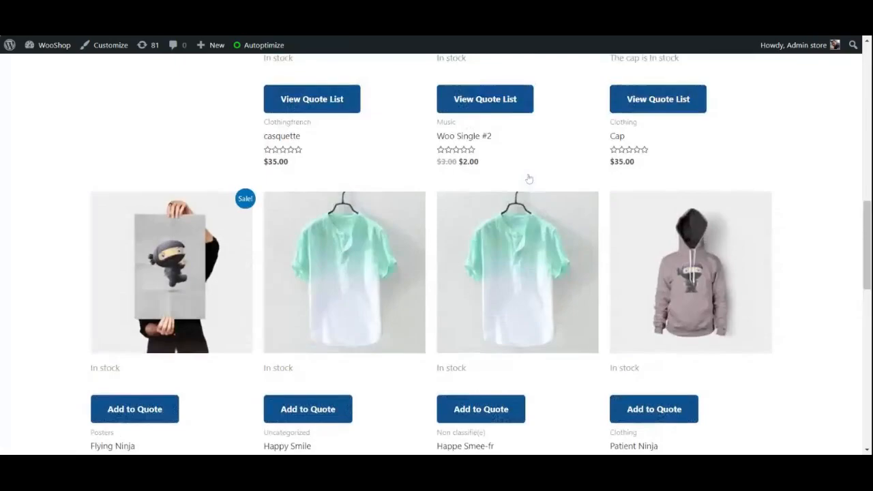
pyautogui.moveTo(755, 38)
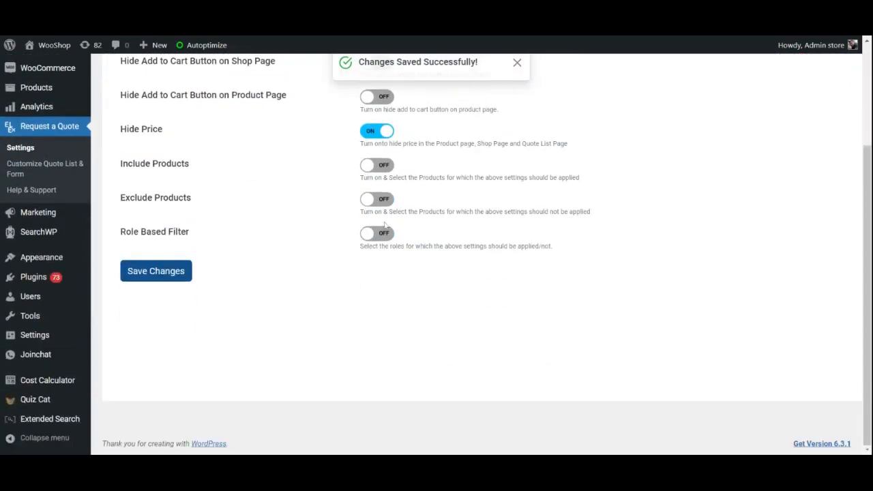
# Check the shop and the Woo Single #2 product page, which alone offers quoting without a price
pyautogui.click(377, 199)
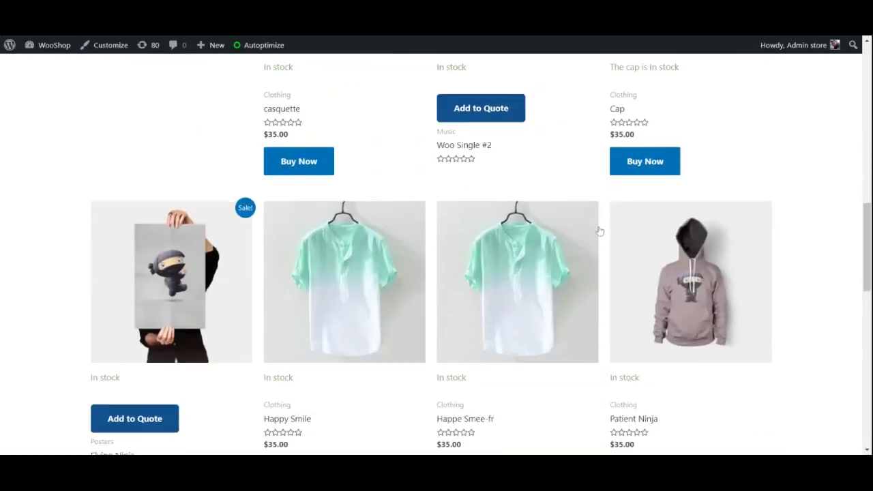
pyautogui.scroll(-3)
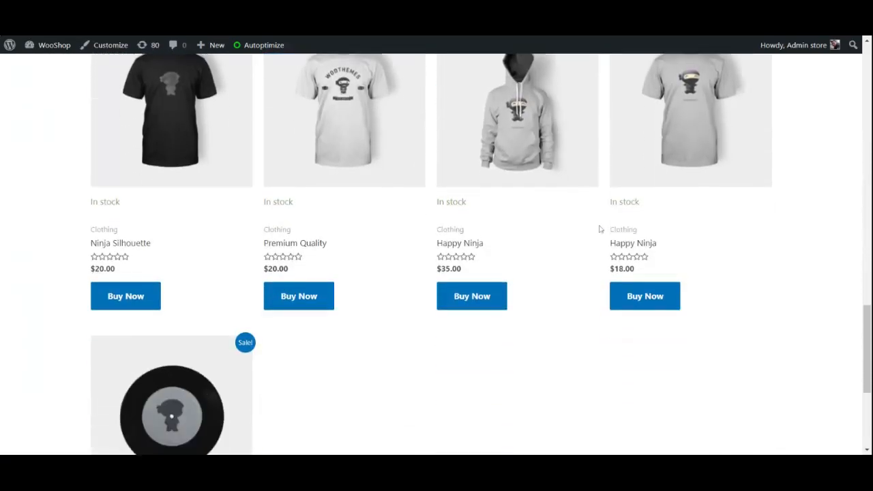
pyautogui.scroll(-3)
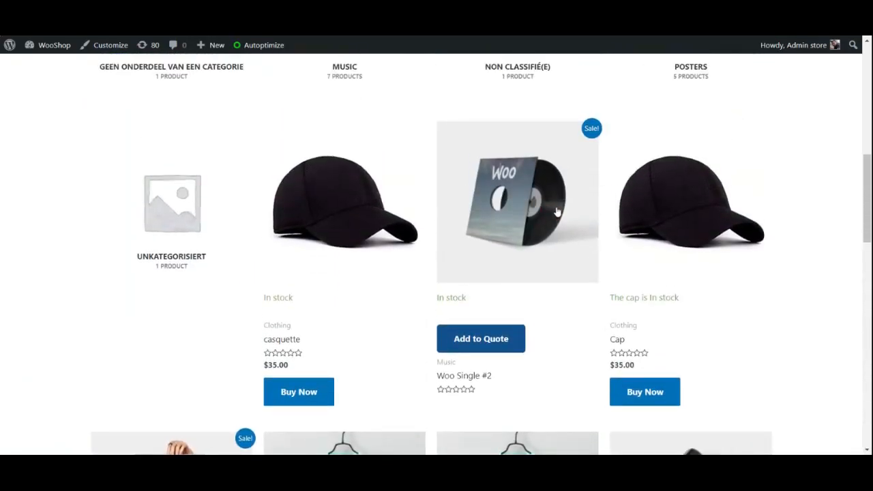
pyautogui.click(517, 202)
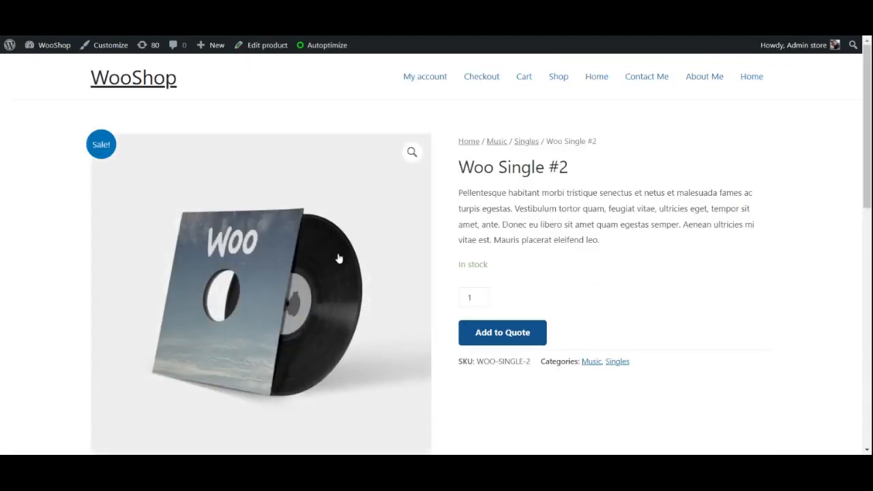
pyautogui.scroll(-3)
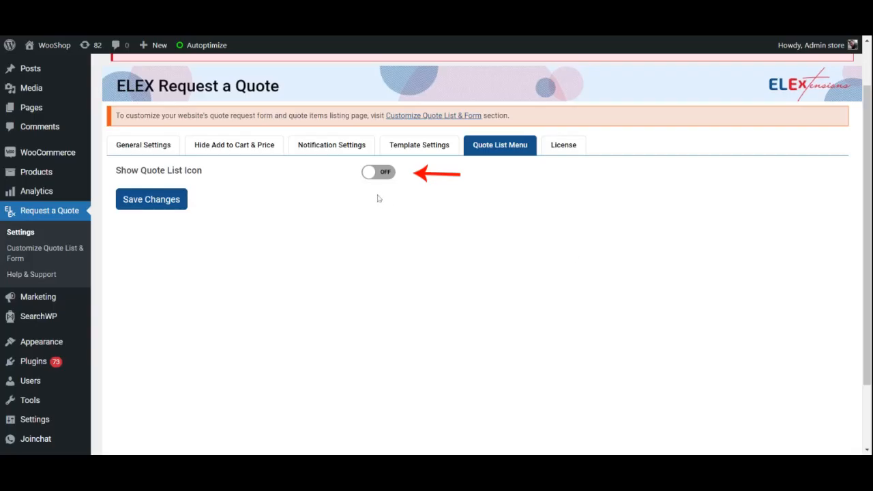
# Enable the quote list icon, add the Patient Ninja hoodie to the quote and view the five-product quote list
pyautogui.click(378, 172)
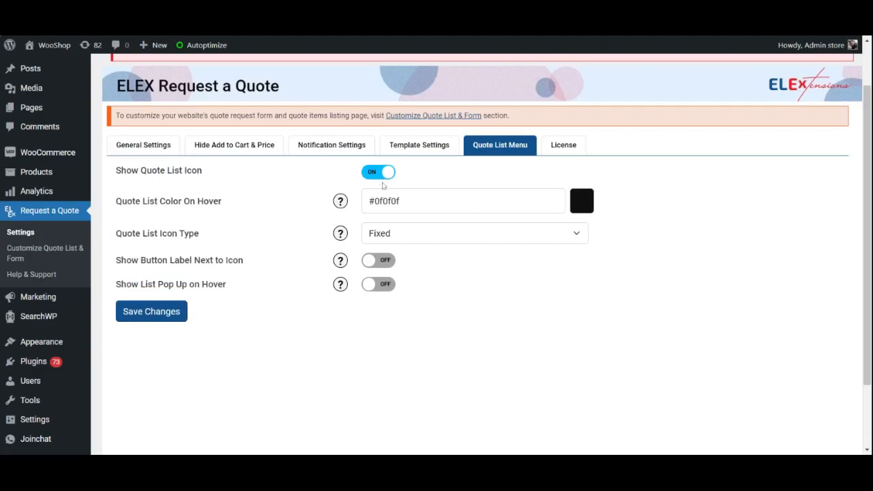
pyautogui.moveTo(781, 40)
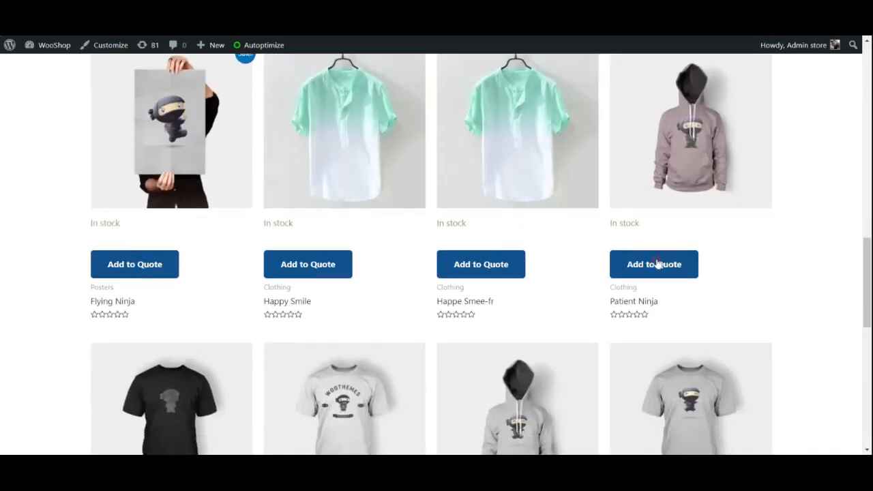
pyautogui.click(653, 264)
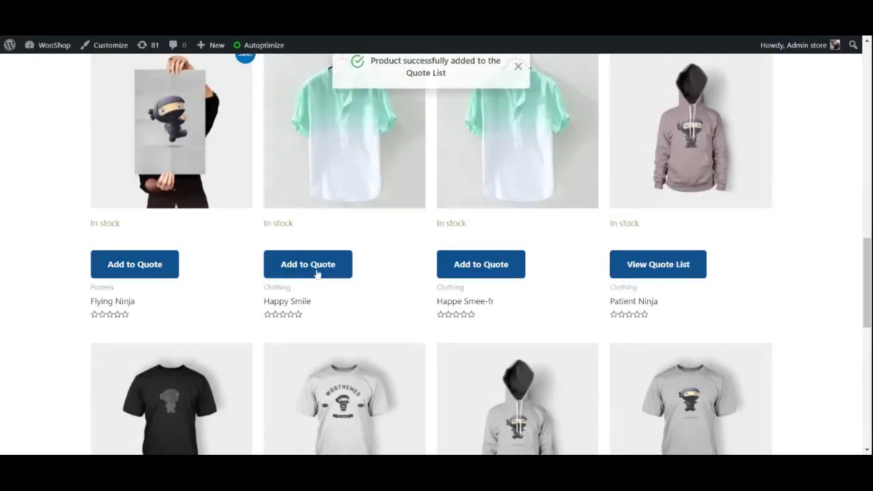
pyautogui.scroll(3)
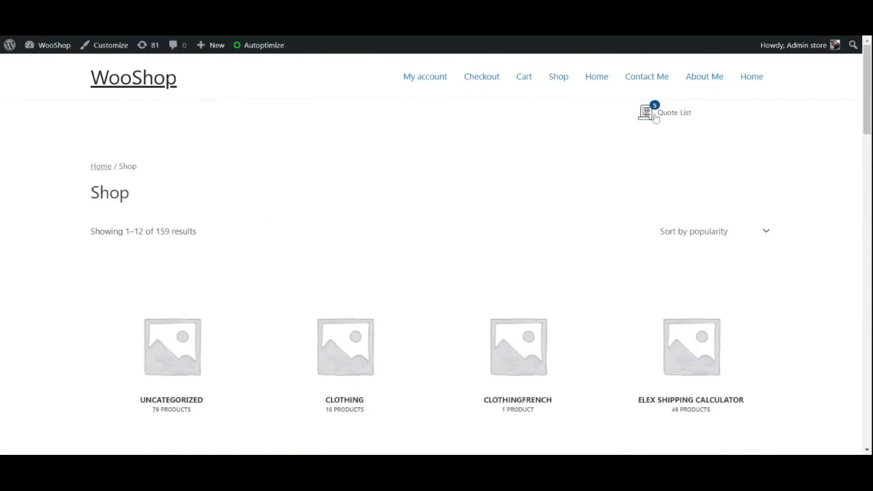
pyautogui.click(644, 112)
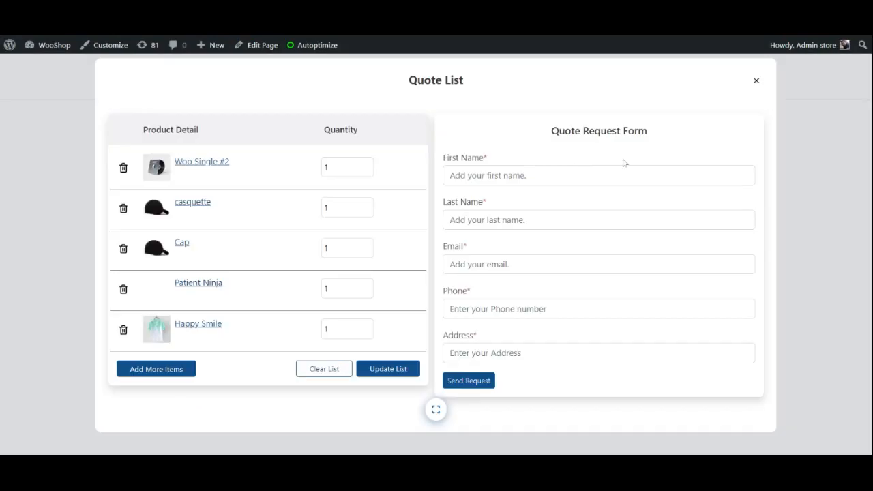
pyautogui.moveTo(755, 38)
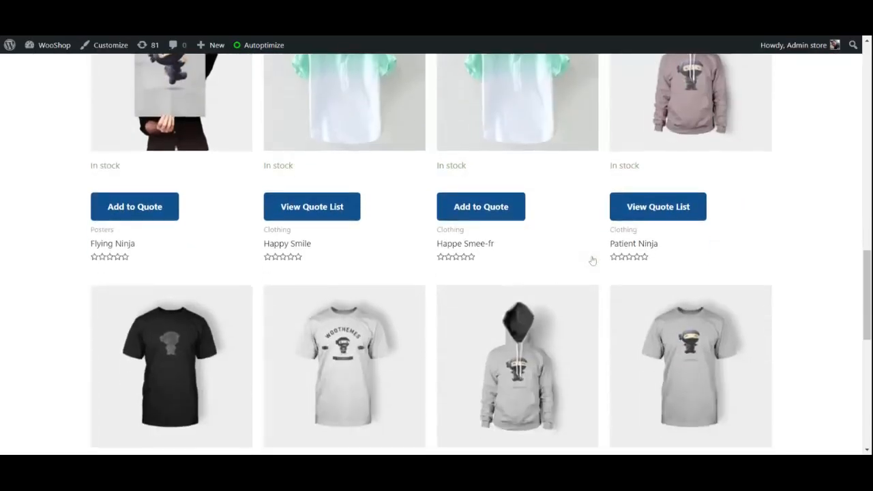
# Browse the shop page and scroll through the Request a Quote settings to the Quote Form options
pyautogui.scroll(-3)
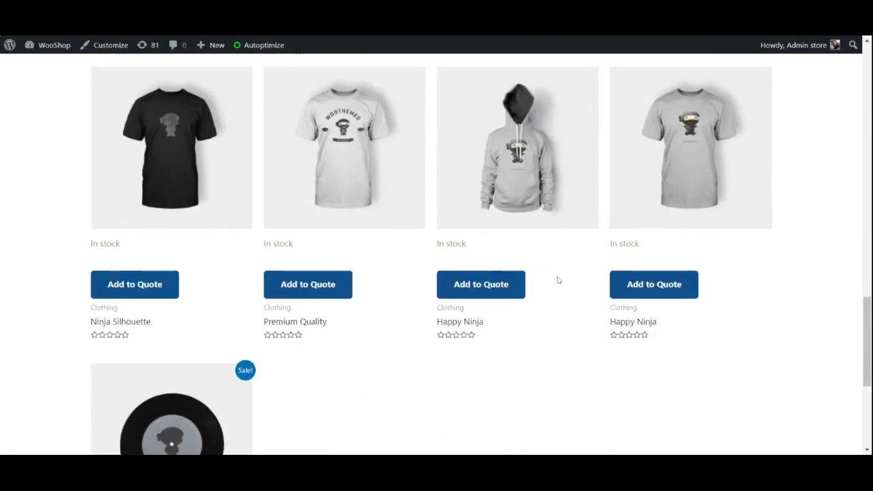
pyautogui.scroll(-3)
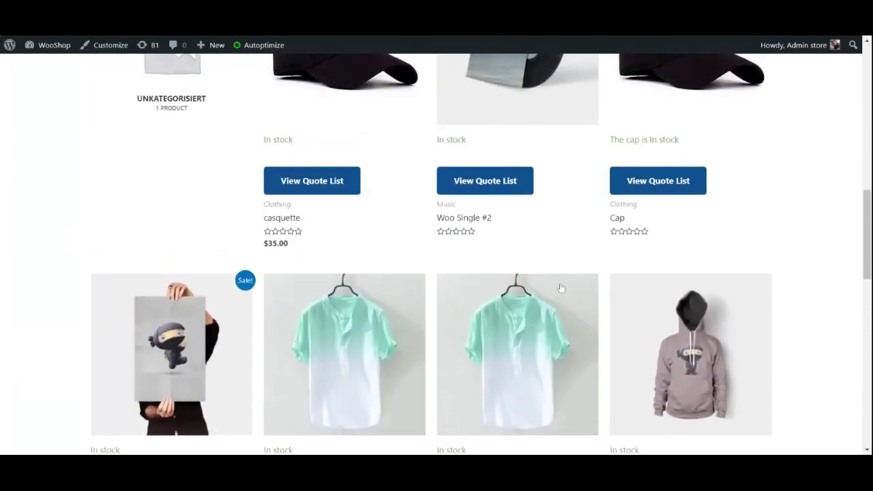
pyautogui.scroll(3)
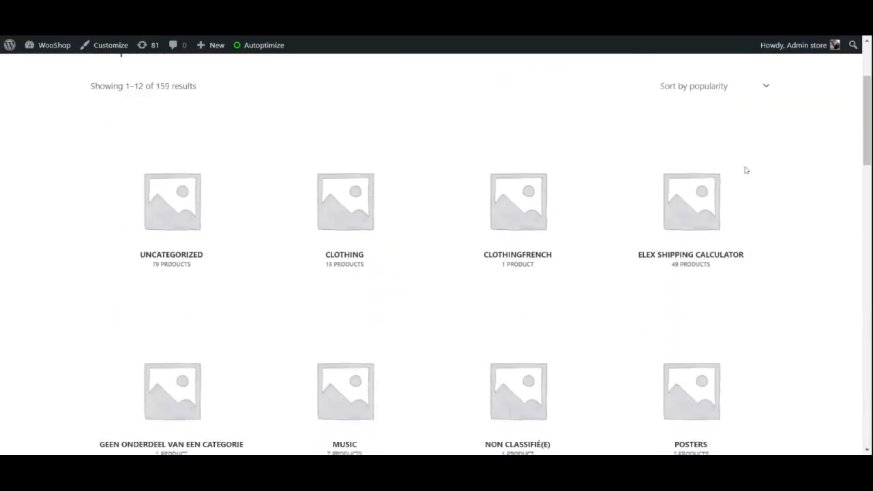
pyautogui.scroll(-3)
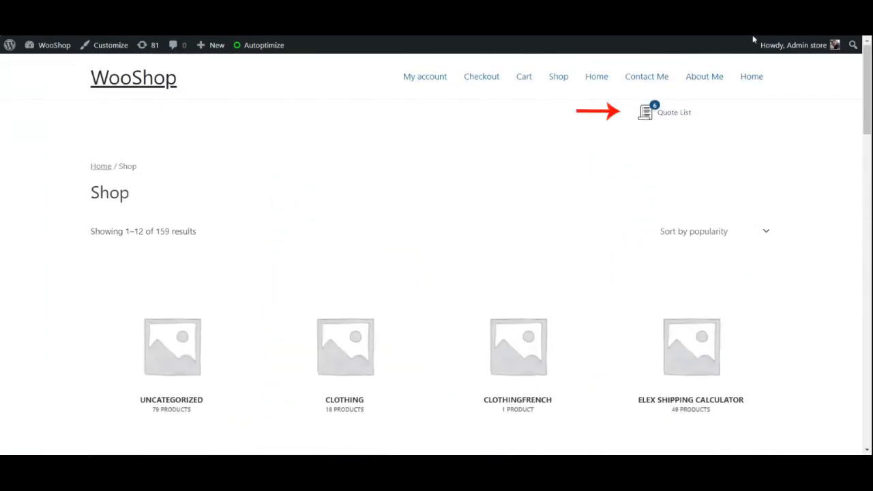
pyautogui.moveTo(733, 109)
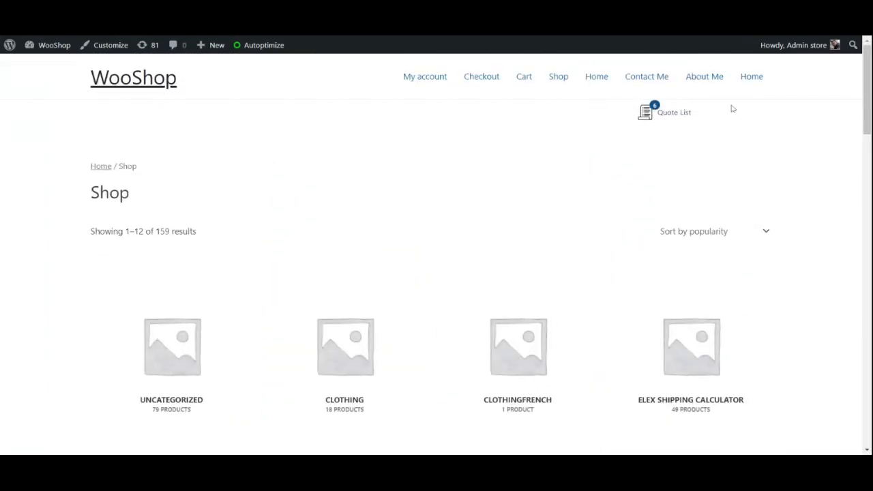
pyautogui.scroll(-3)
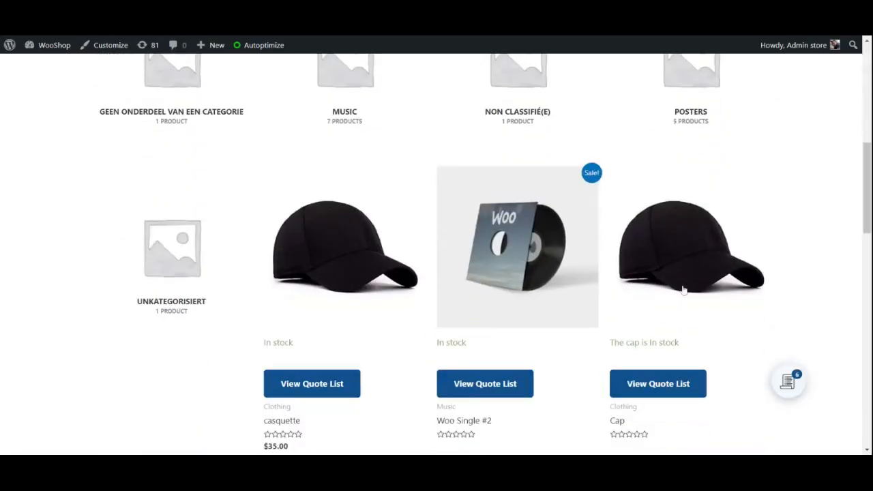
pyautogui.scroll(-3)
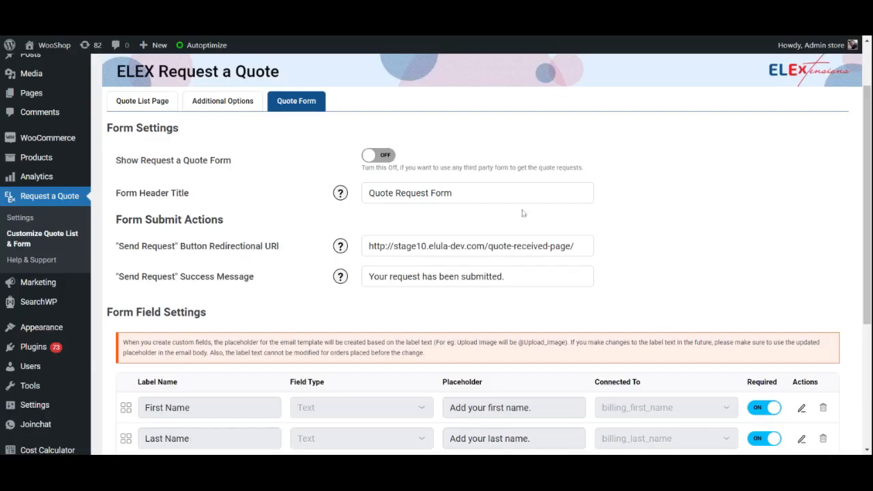
# Turn on the Request a Quote form and add Happe Smee-fr, Patient Ninja and Flying Ninja to the quote list
pyautogui.click(378, 156)
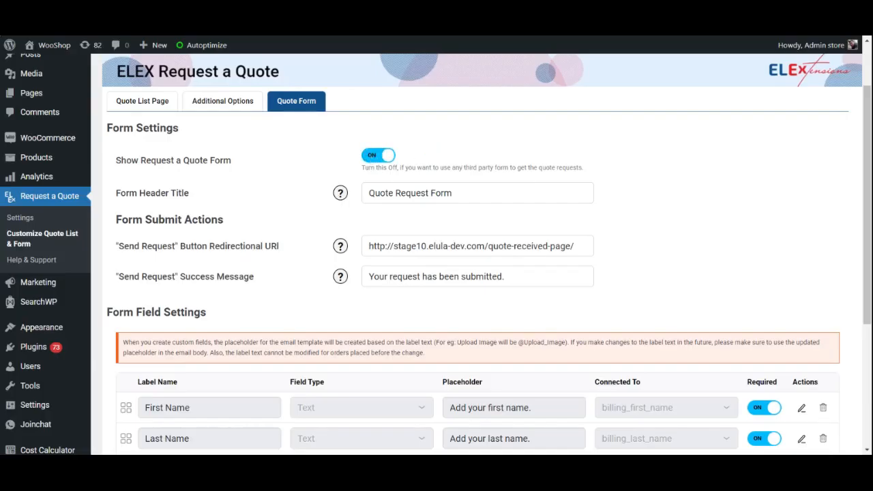
pyautogui.scroll(-3)
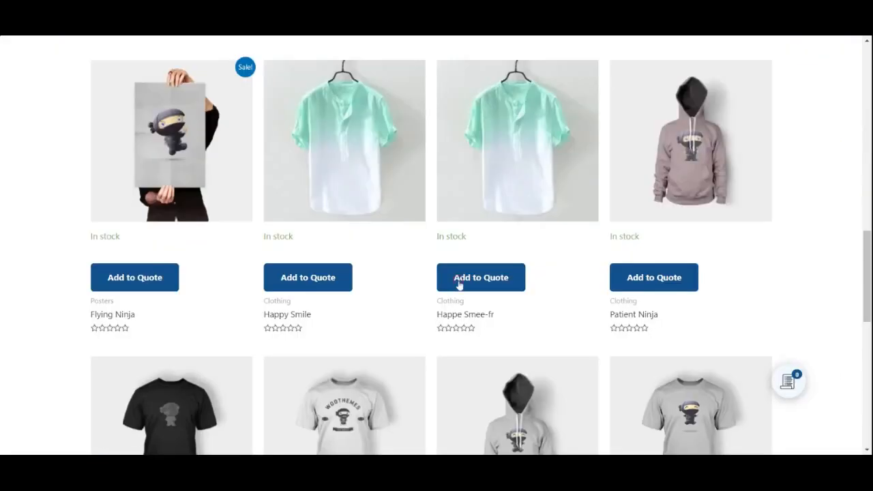
pyautogui.click(480, 277)
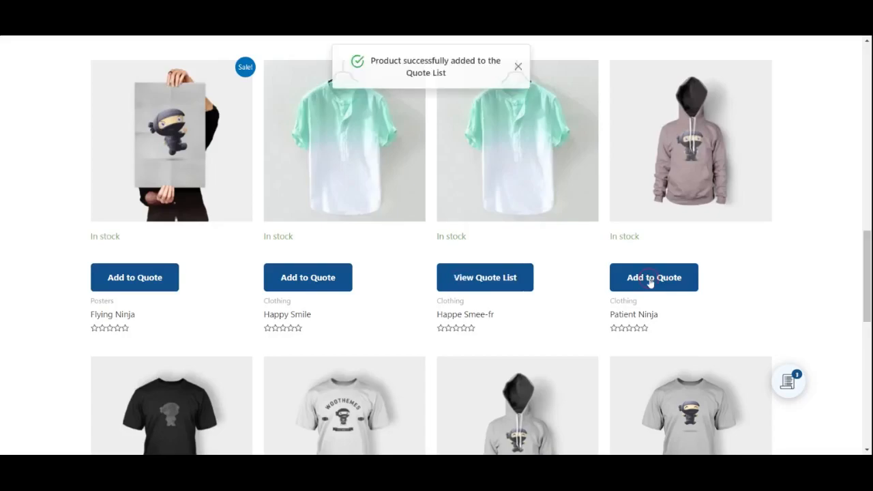
pyautogui.click(654, 277)
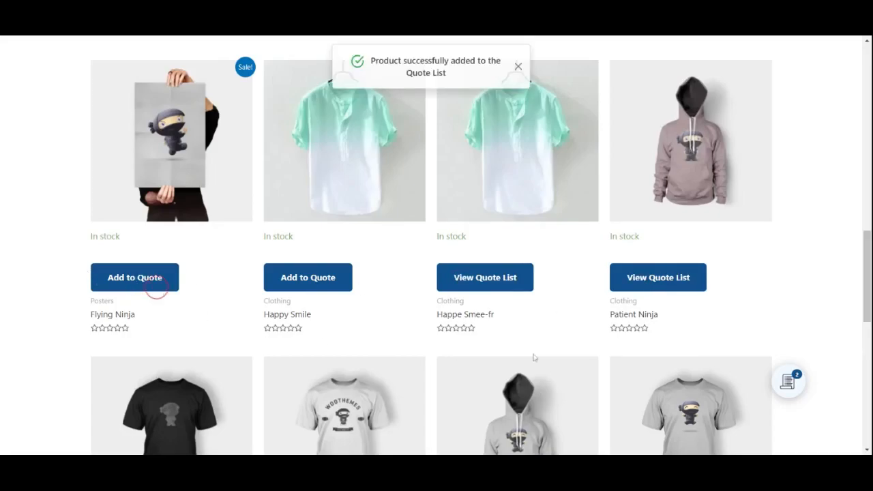
pyautogui.click(133, 277)
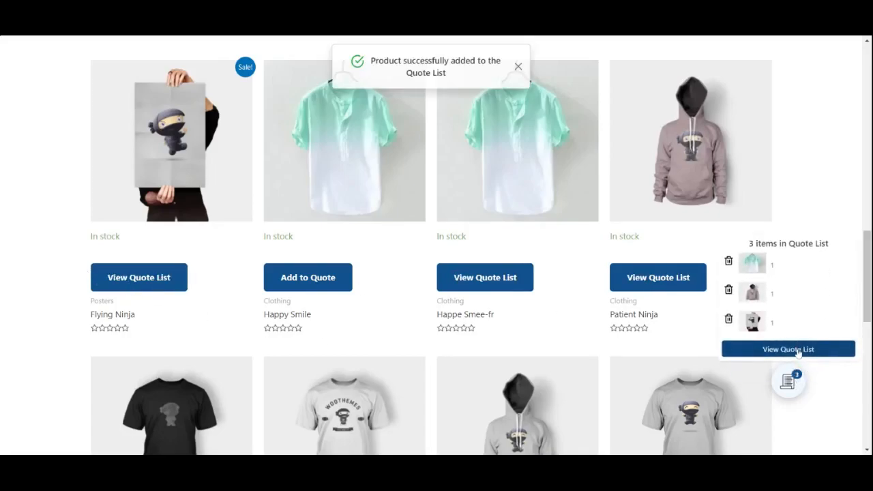
pyautogui.click(787, 349)
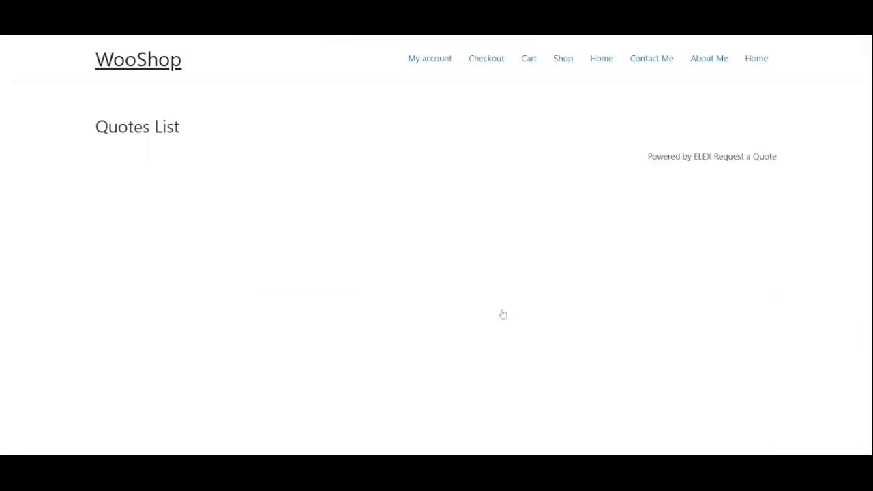
pyautogui.click(798, 380)
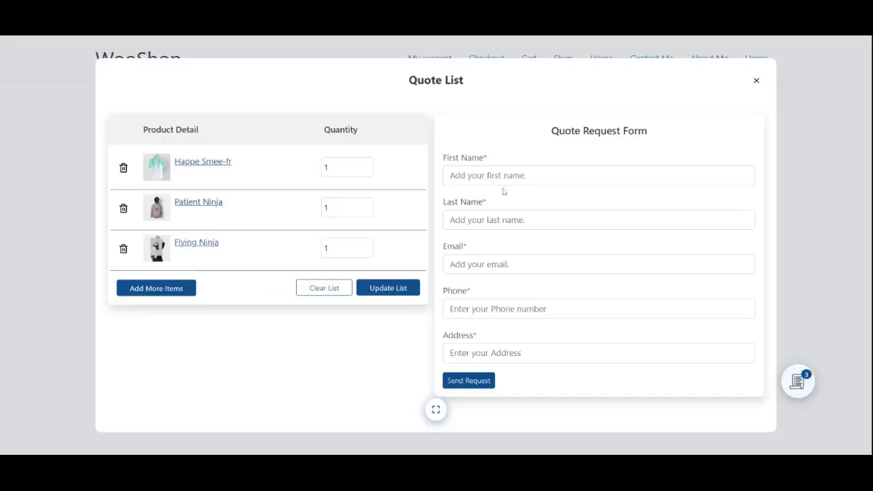
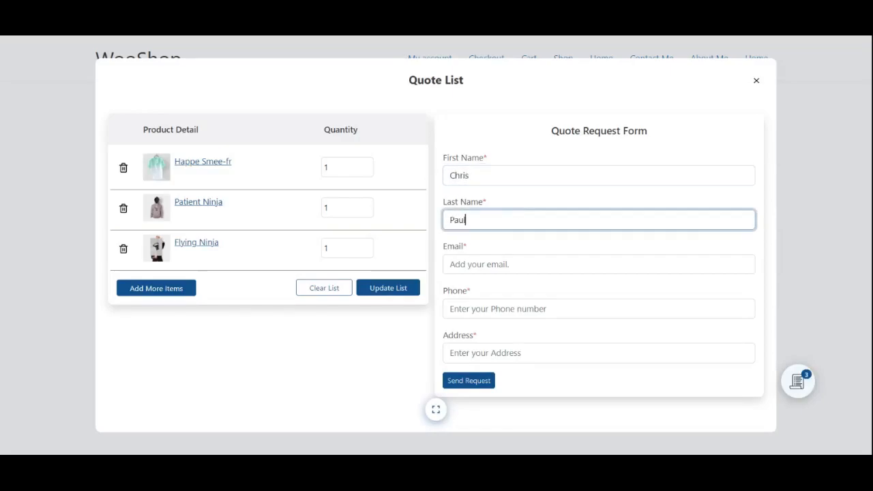
pyautogui.click(597, 264)
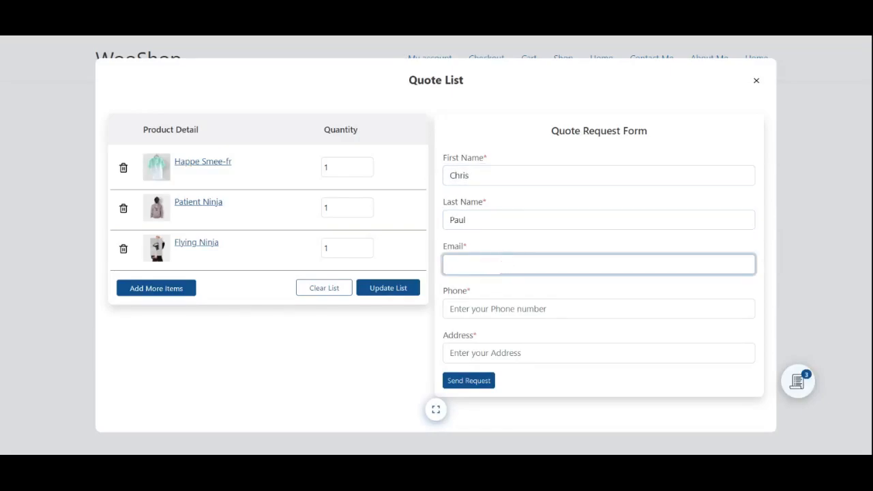
pyautogui.write('1')
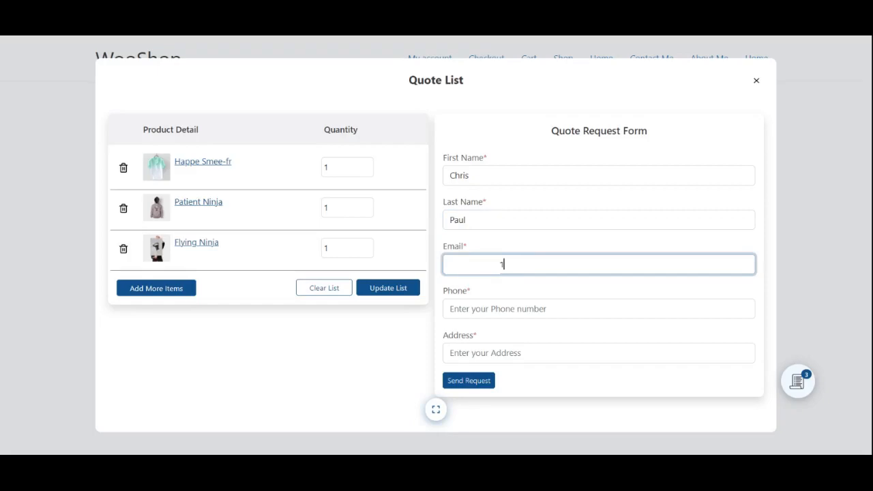
pyautogui.write('@gmail.com')
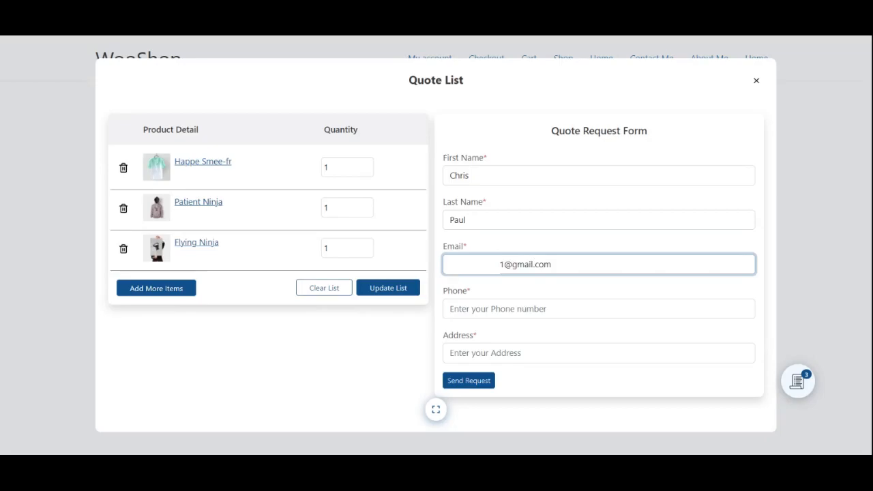
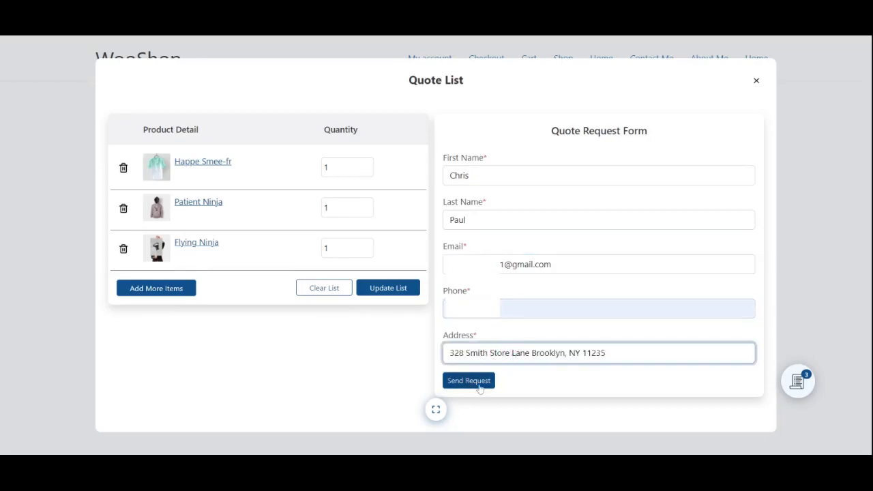
pyautogui.click(470, 381)
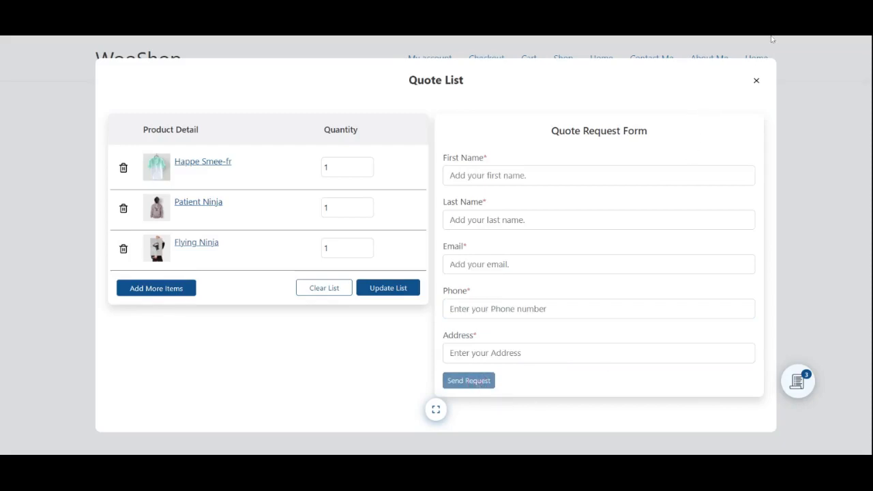
pyautogui.click(469, 379)
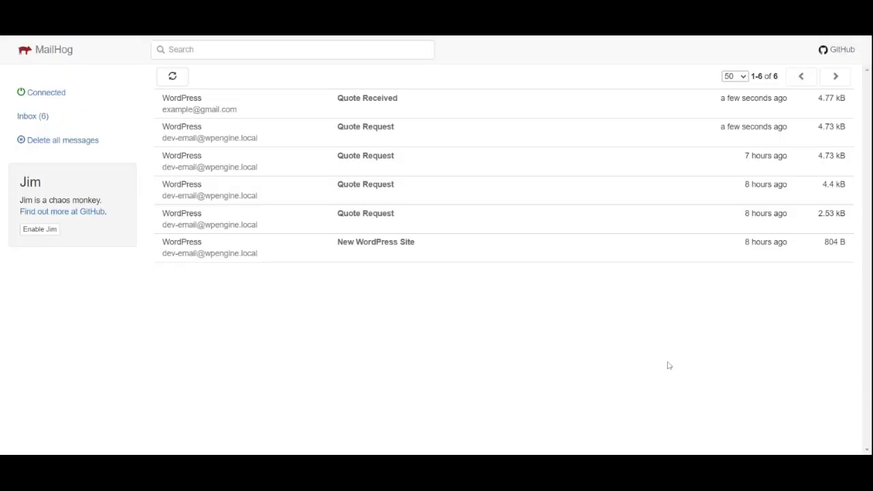
pyautogui.moveTo(569, 285)
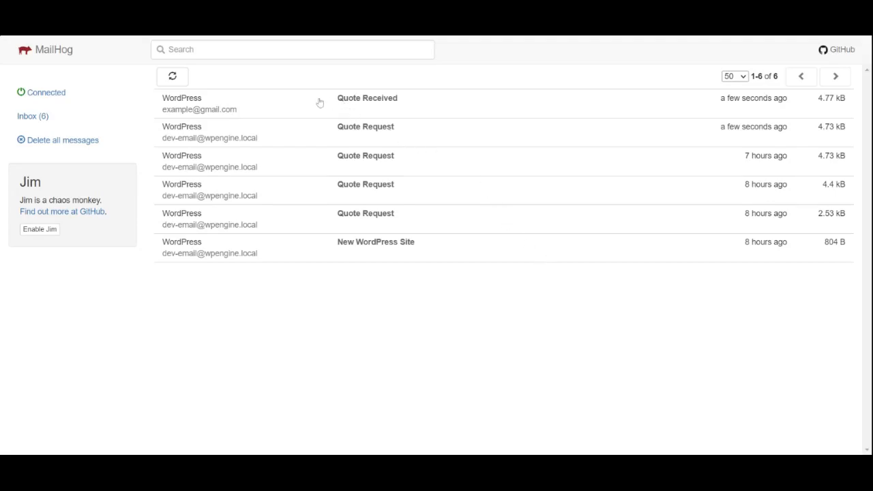
# Read the Quote Received confirmation for request #26 and its product list in MailHog
pyautogui.click(367, 98)
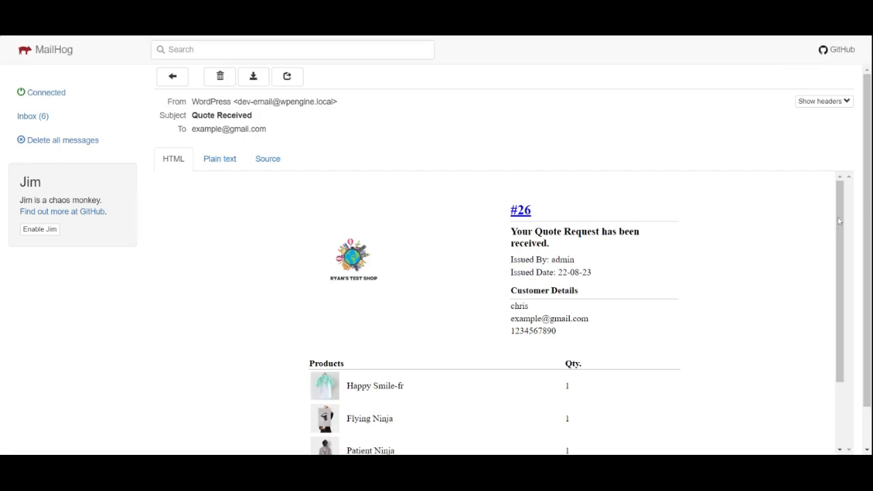
pyautogui.scroll(-3)
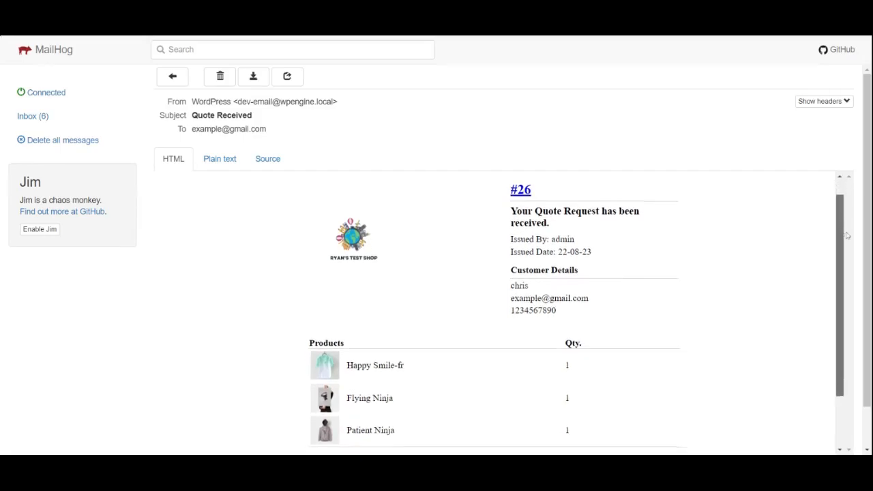
pyautogui.scroll(-3)
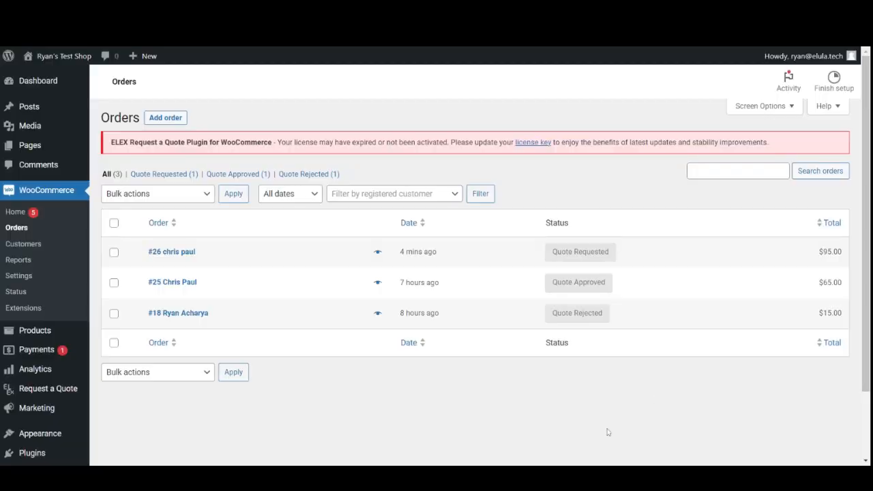
pyautogui.moveTo(566, 429)
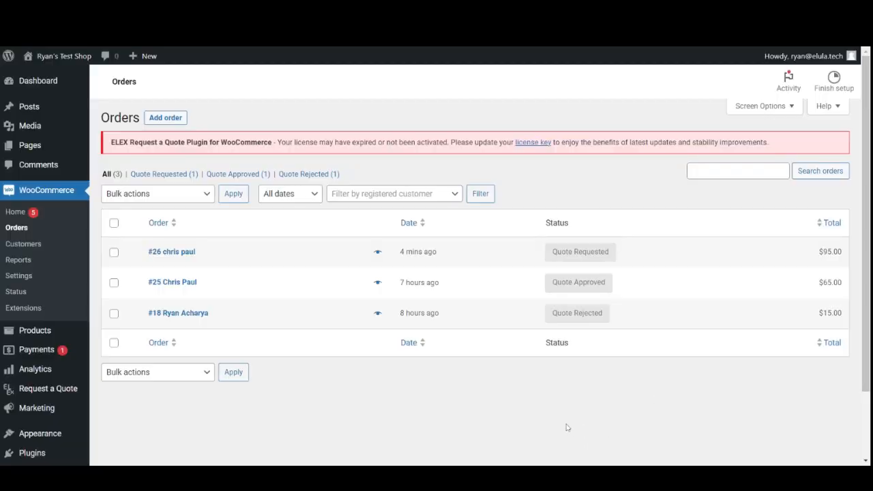
# Edit order #26's line items to add $30 of discounts on the $95 order and save them
pyautogui.click(172, 251)
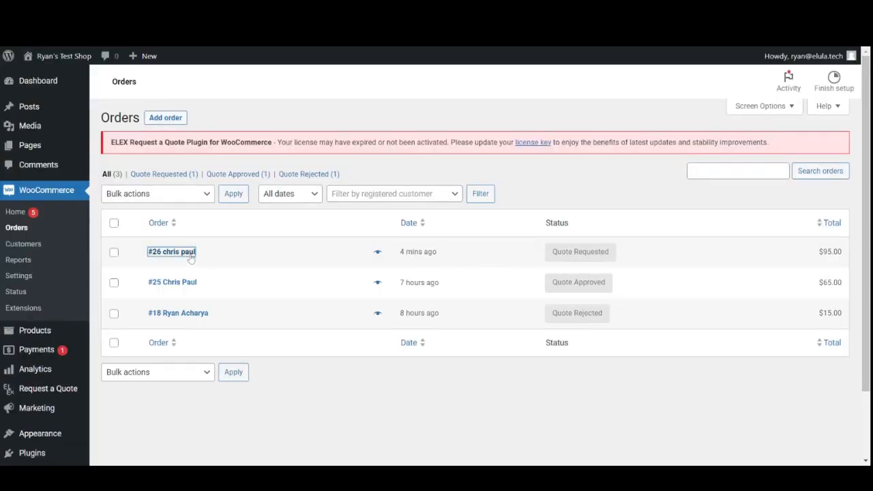
pyautogui.click(171, 251)
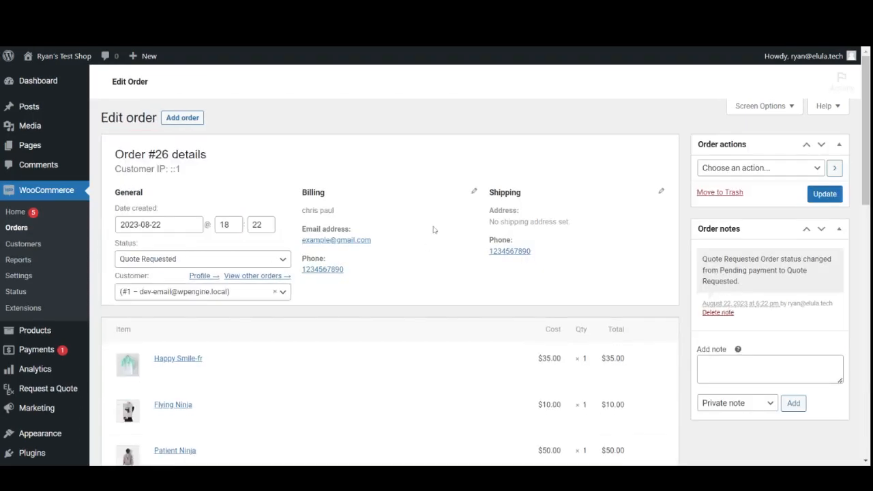
pyautogui.scroll(-3)
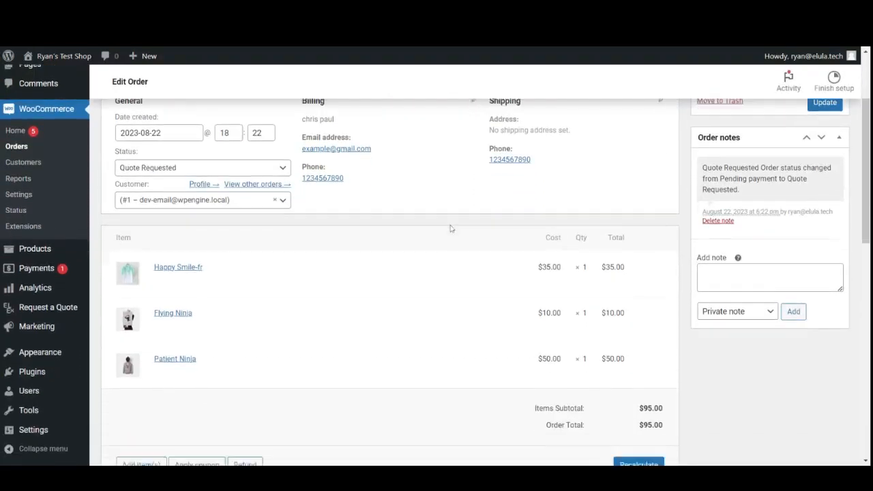
pyautogui.scroll(-3)
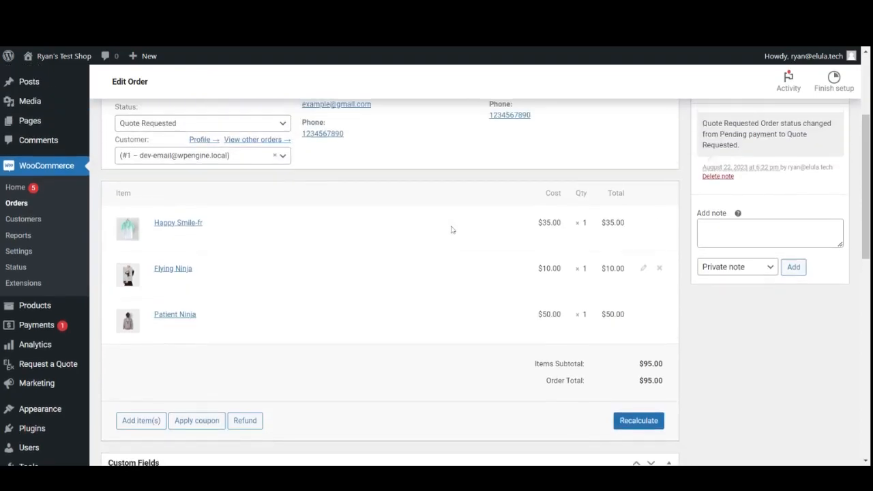
pyautogui.moveTo(679, 372)
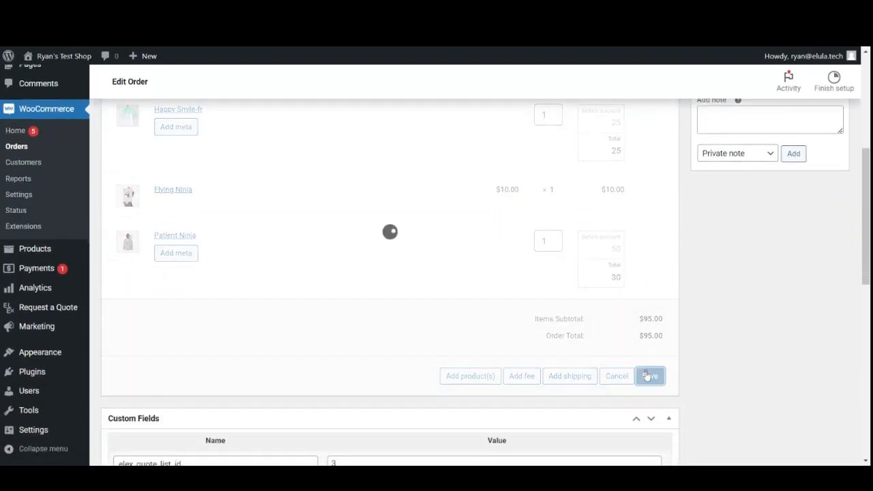
pyautogui.click(649, 376)
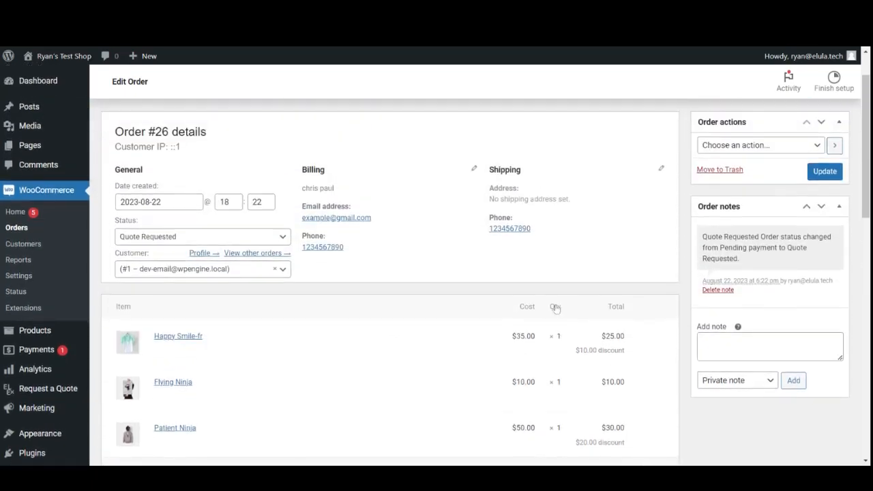
# Set order #26's status to Quote Approved and update the order
pyautogui.click(201, 236)
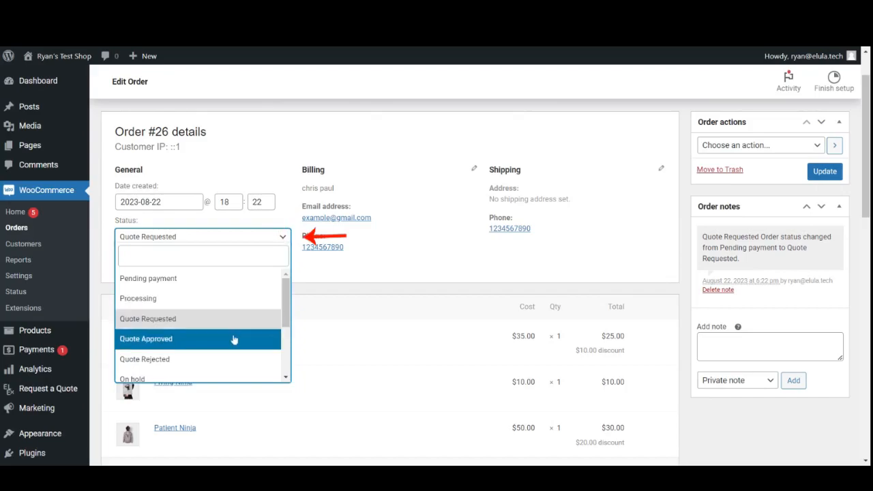
pyautogui.click(146, 339)
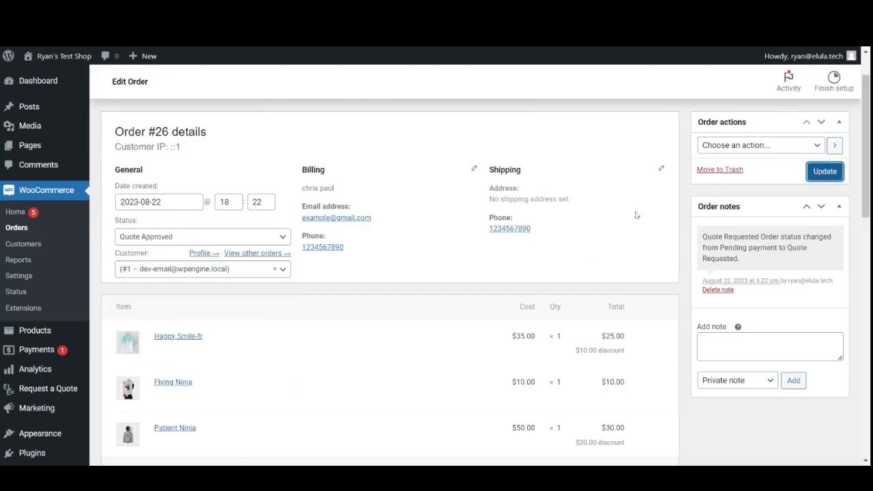
pyautogui.click(824, 172)
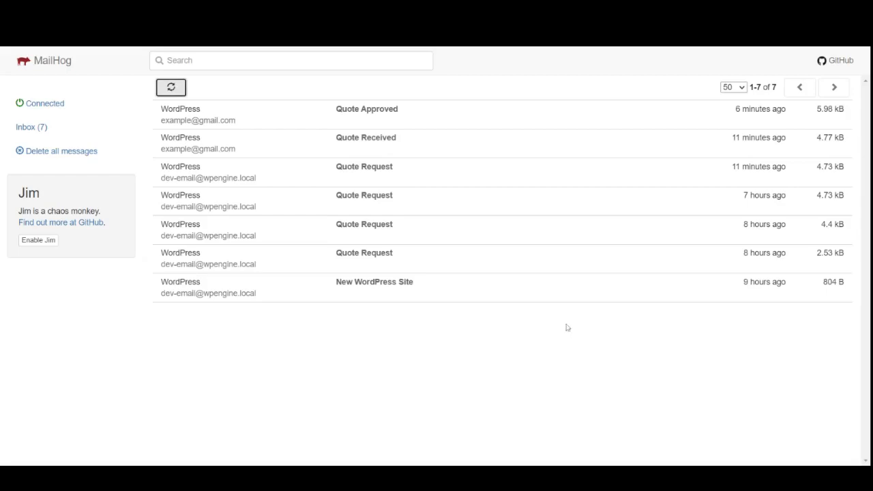
# Accept the Quote Approved email's offer for order #26, landing on the $65 Pay for order page
pyautogui.click(366, 109)
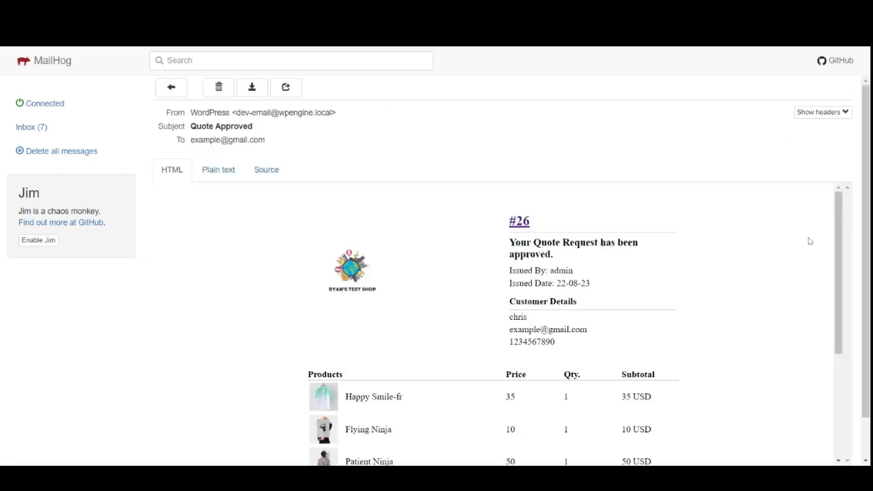
pyautogui.scroll(-3)
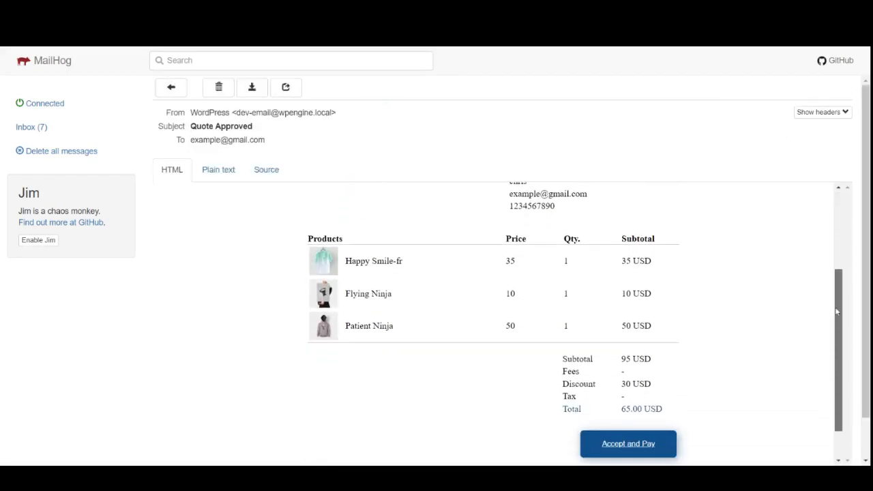
pyautogui.scroll(-3)
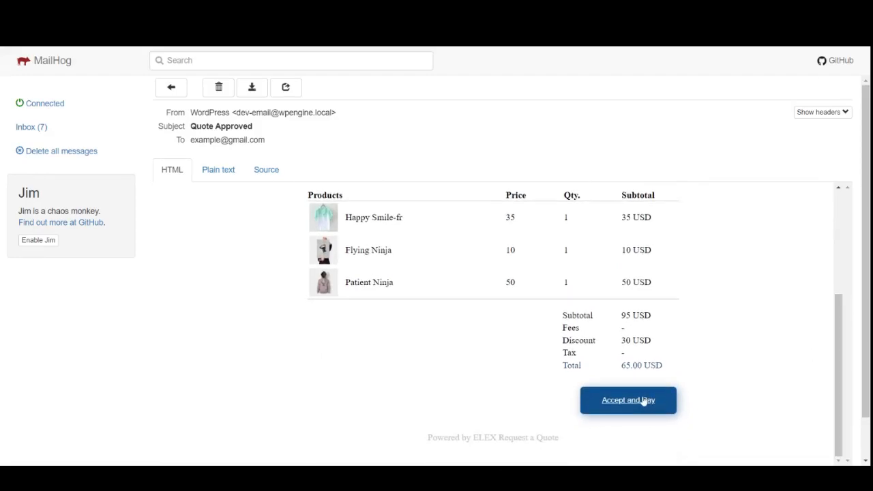
pyautogui.click(628, 400)
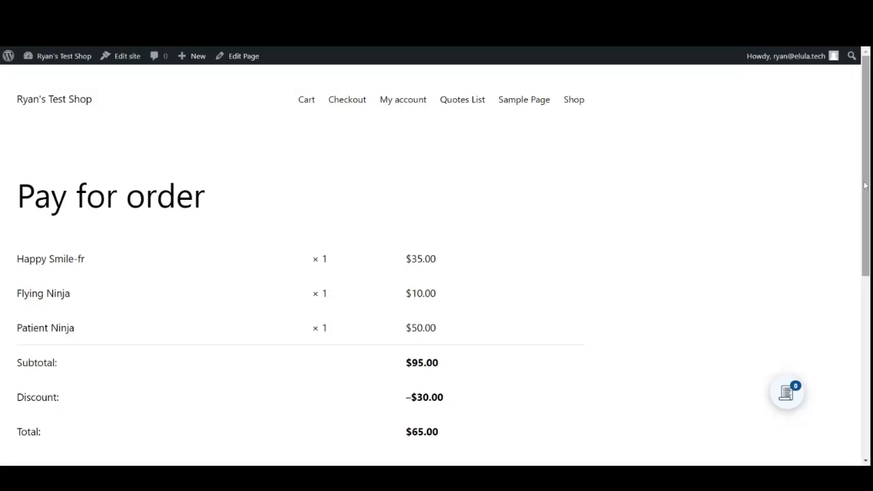
pyautogui.scroll(-3)
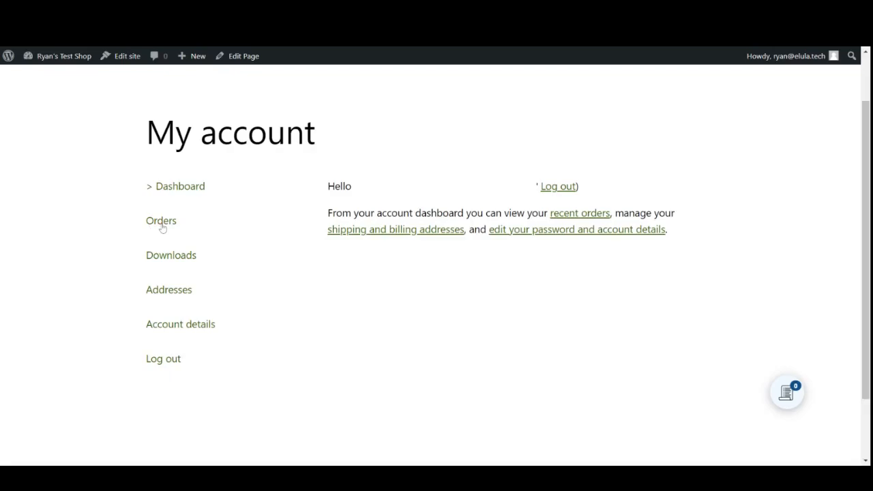
# From My account Orders, start paying for order #26, reaching its Pay for order page
pyautogui.click(161, 221)
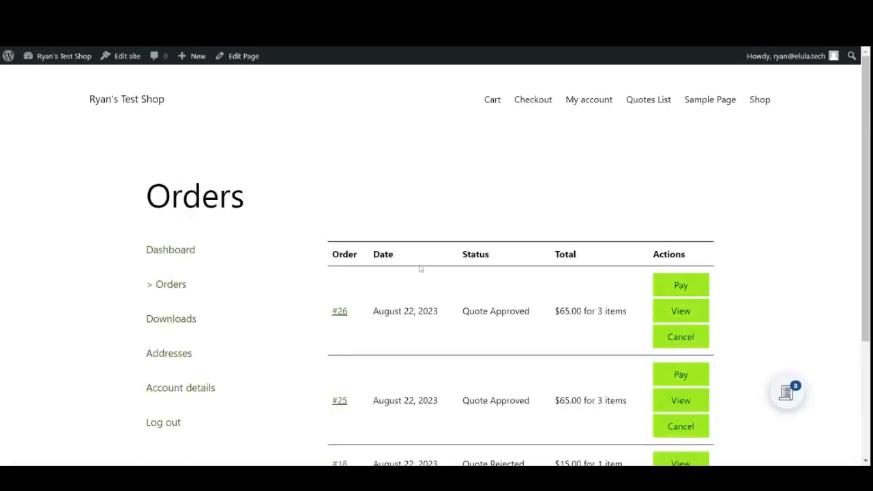
pyautogui.scroll(-3)
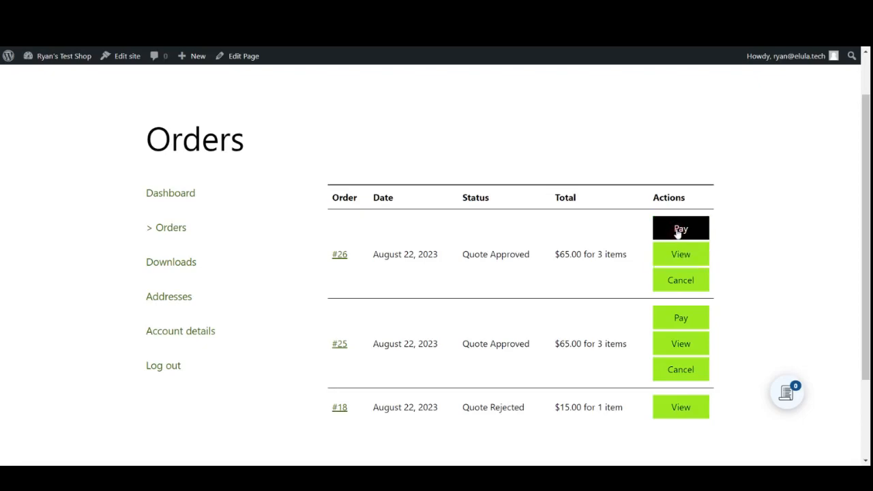
pyautogui.click(679, 229)
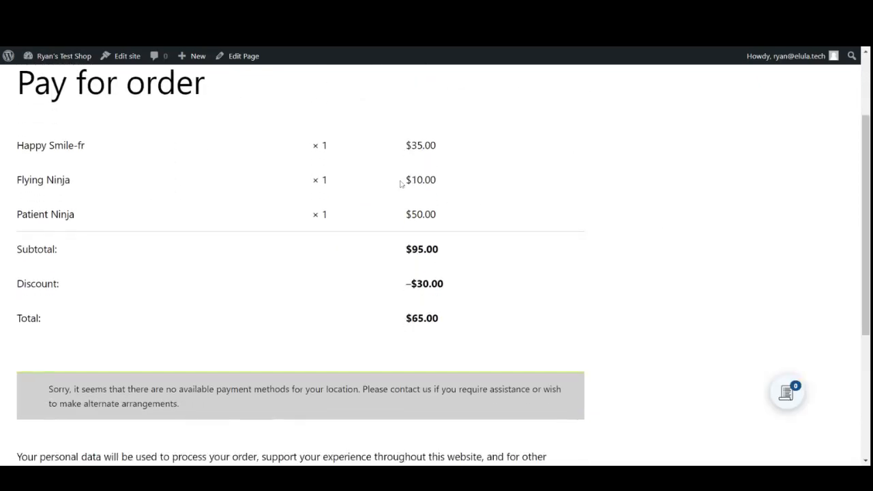
pyautogui.scroll(-3)
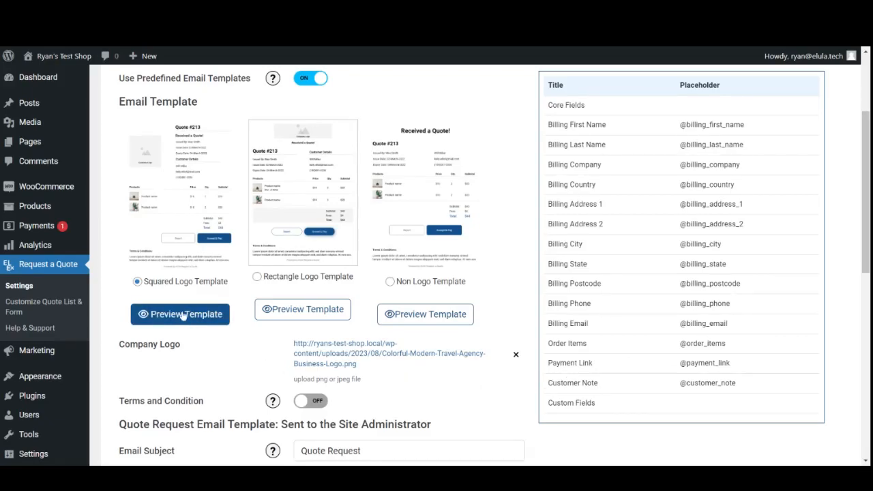
# Preview the squared-logo, rectangle-logo and no-logo quote email templates, closing each preview
pyautogui.click(180, 313)
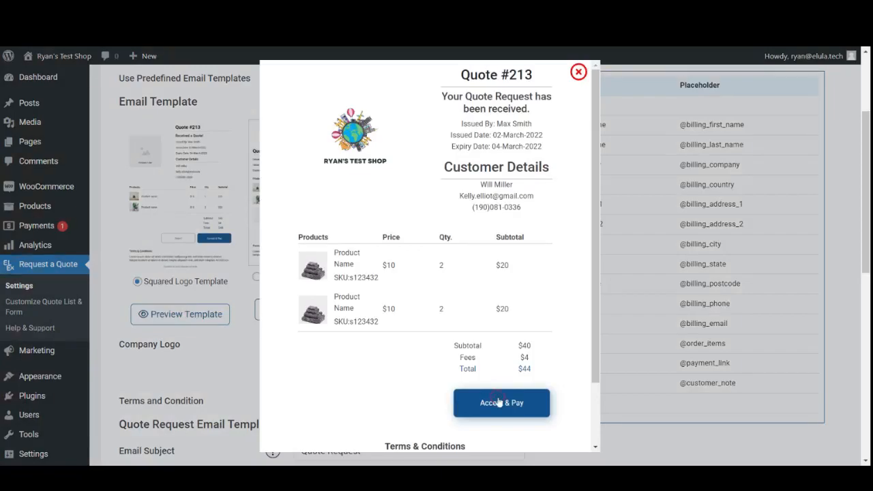
pyautogui.click(578, 70)
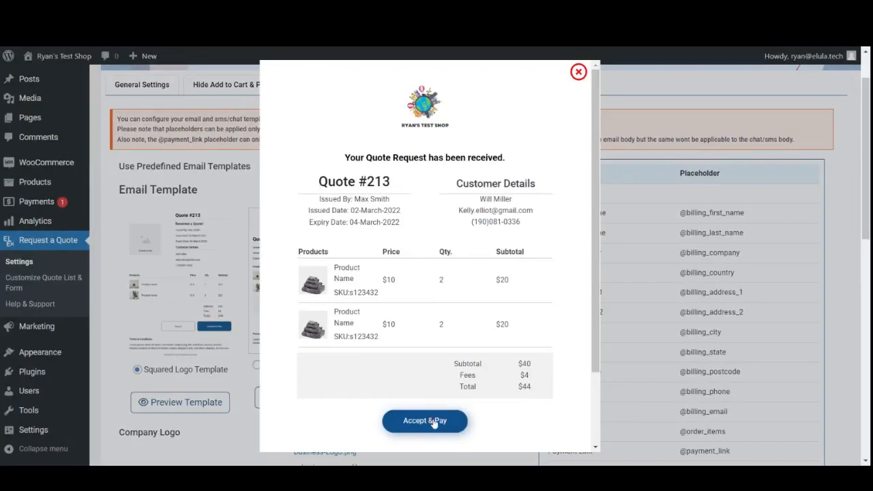
pyautogui.click(578, 71)
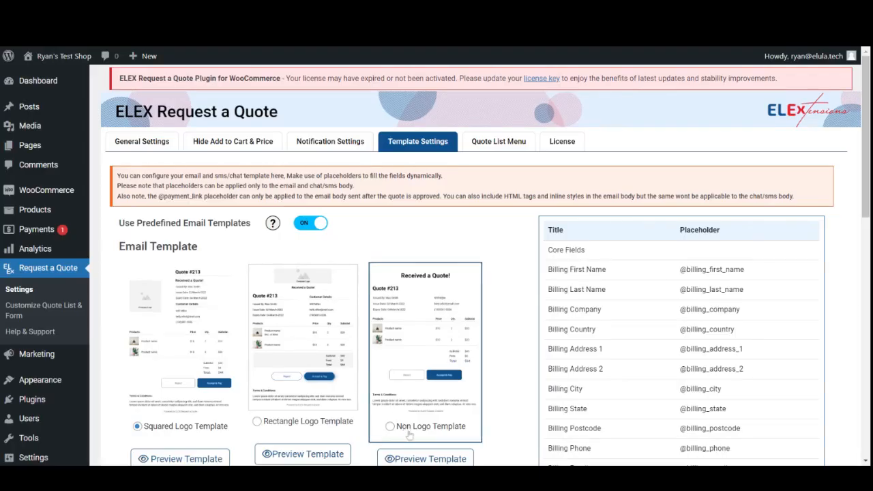
pyautogui.click(425, 458)
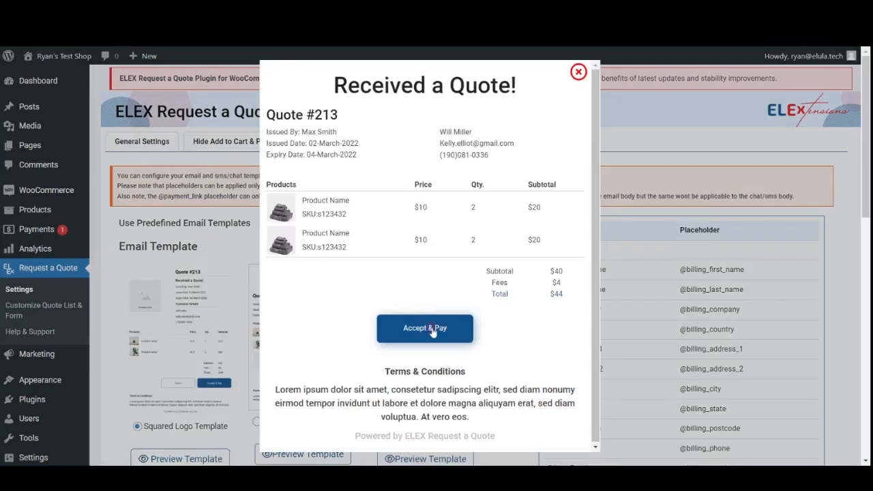
pyautogui.click(578, 71)
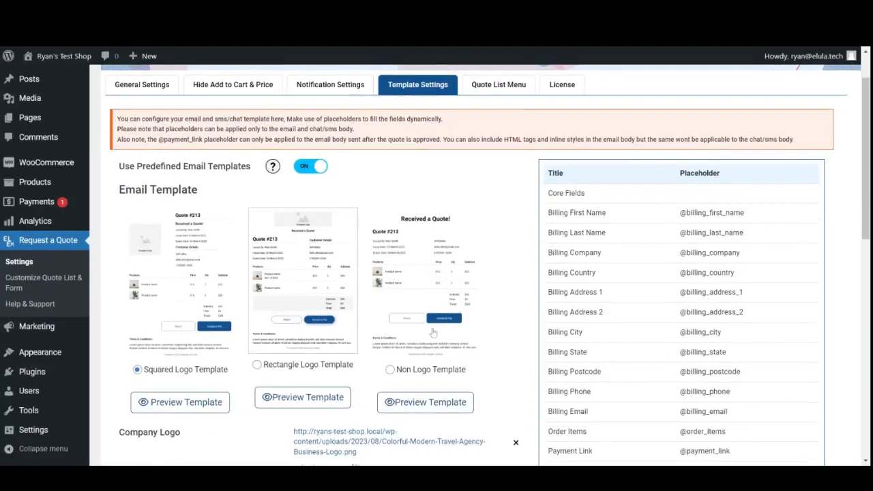
pyautogui.scroll(-3)
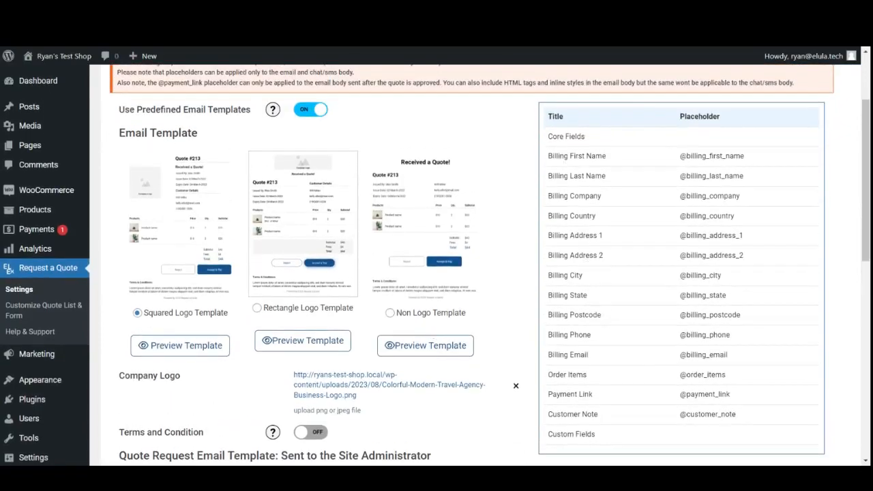